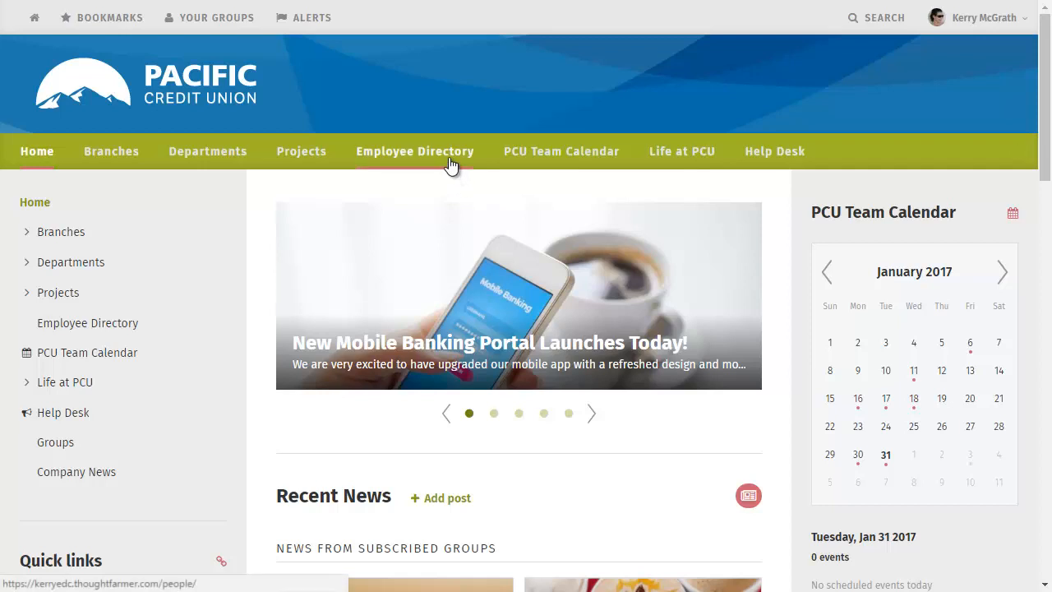
# - Visit the Employee Directory and the first employee's profile, then return home
pyautogui.click(414, 151)
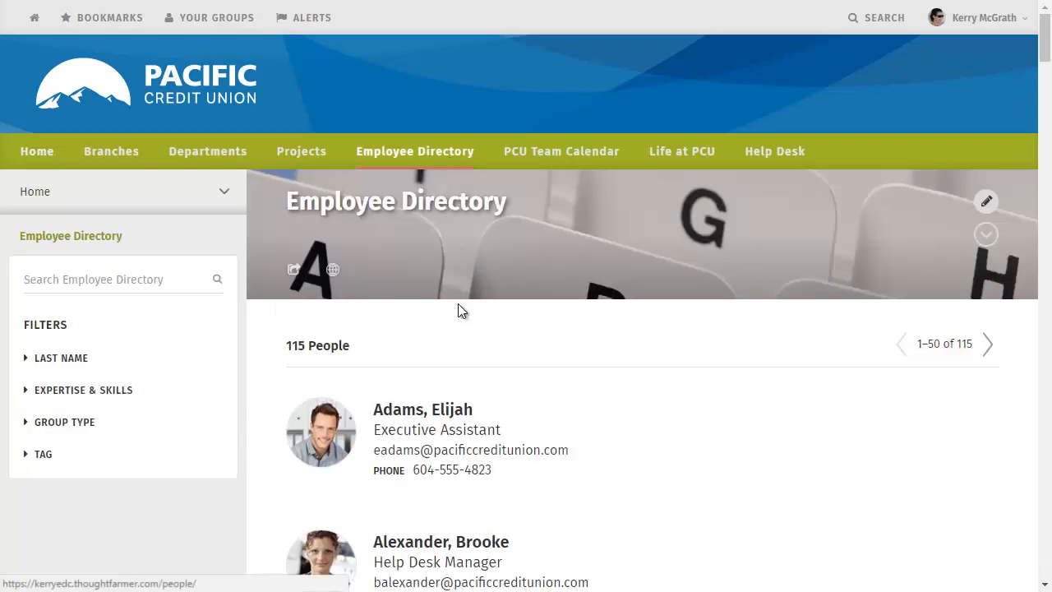
pyautogui.click(422, 409)
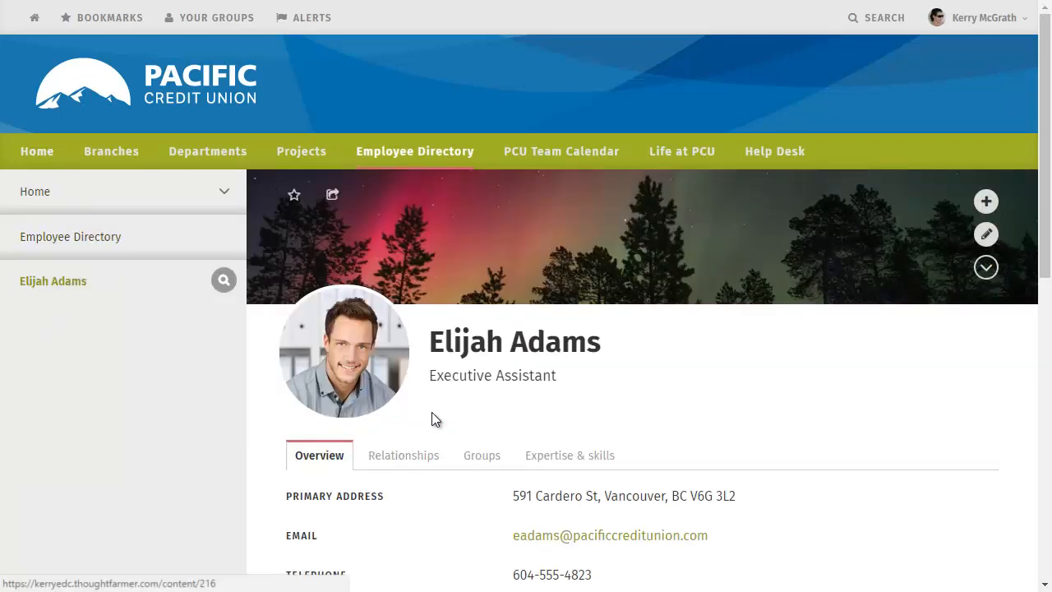
pyautogui.click(569, 454)
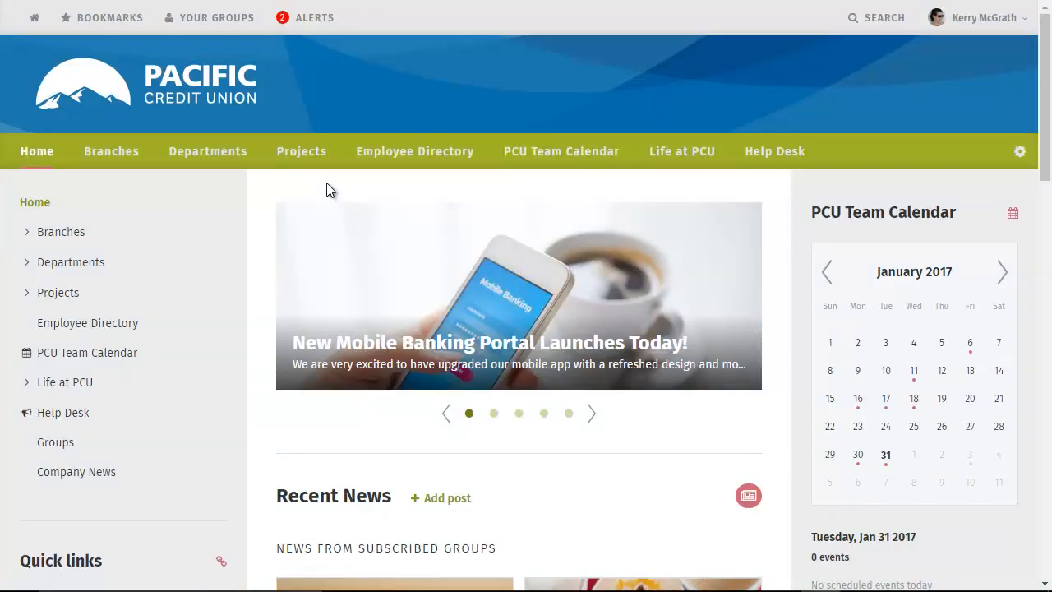
pyautogui.moveTo(204, 109)
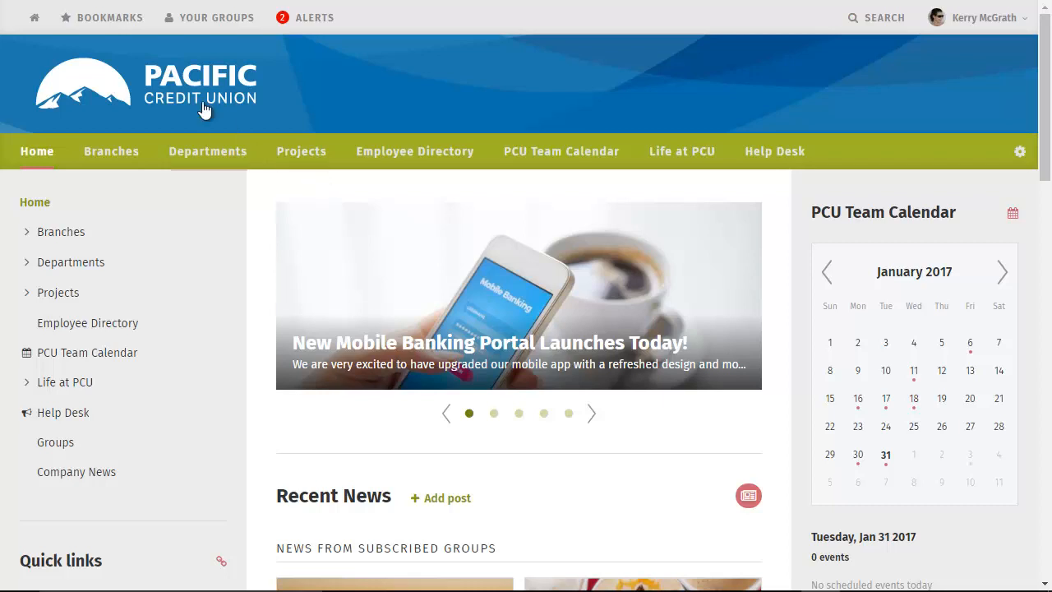
pyautogui.click(108, 17)
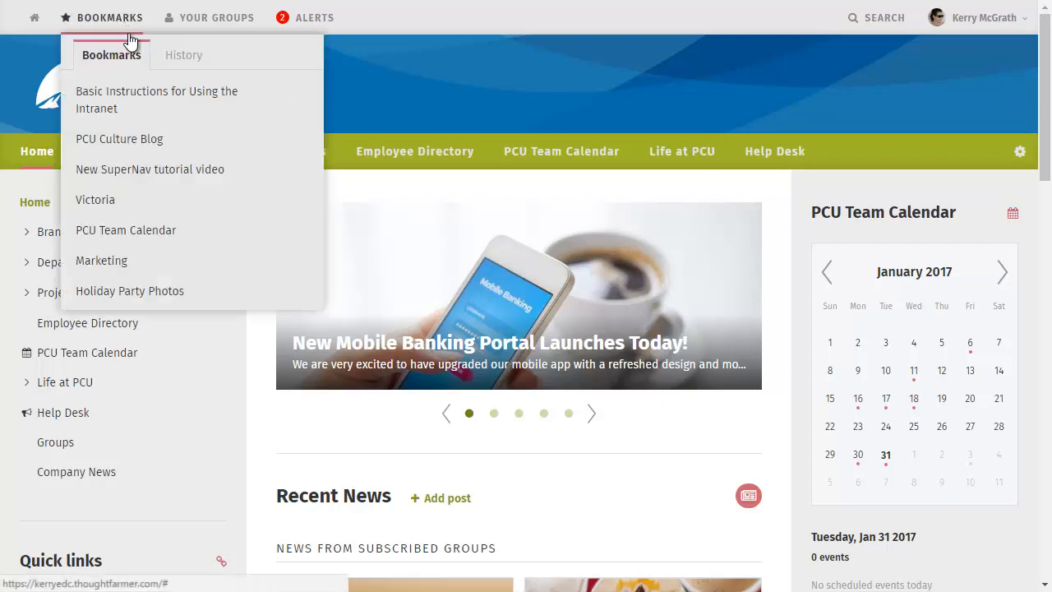
pyautogui.click(184, 54)
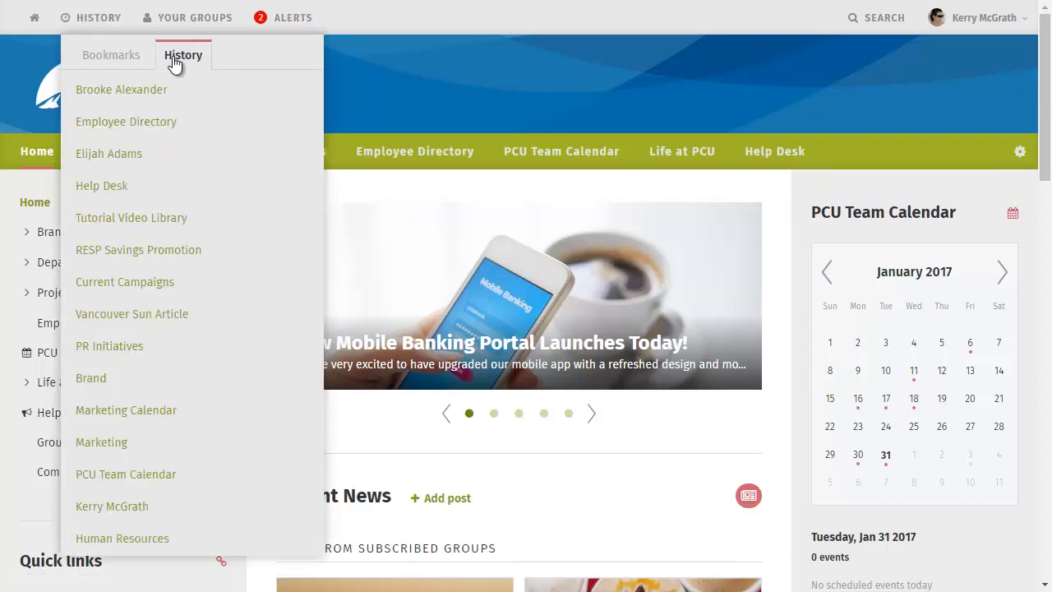
pyautogui.moveTo(184, 48)
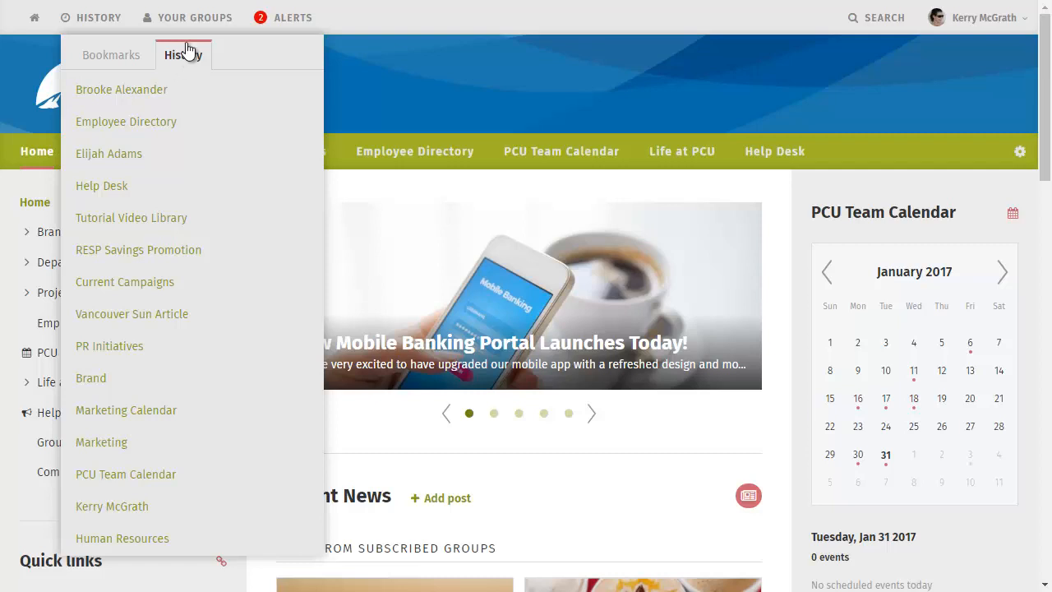
pyautogui.click(196, 17)
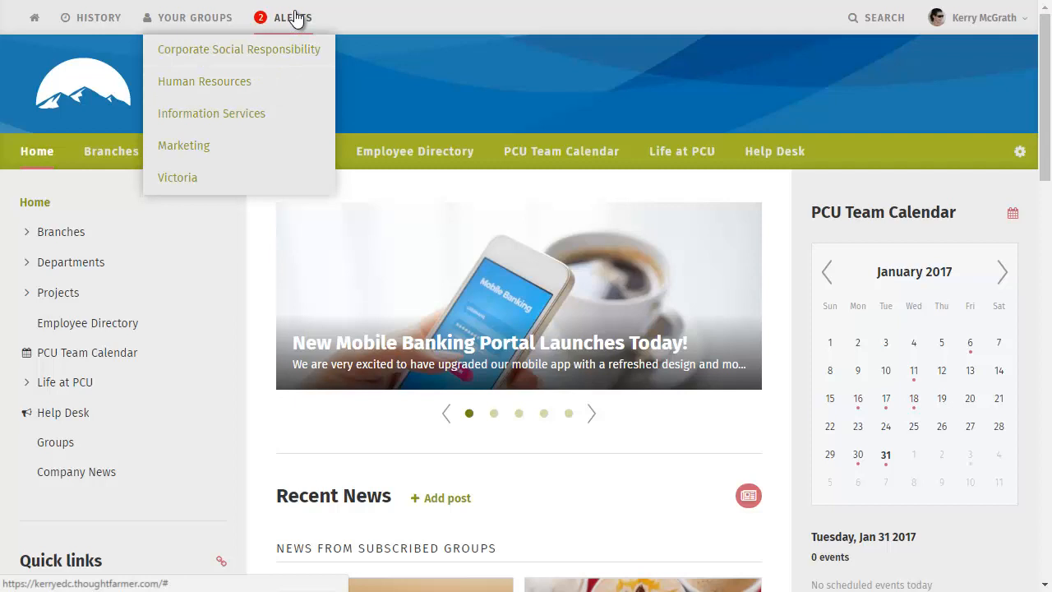
pyautogui.click(293, 16)
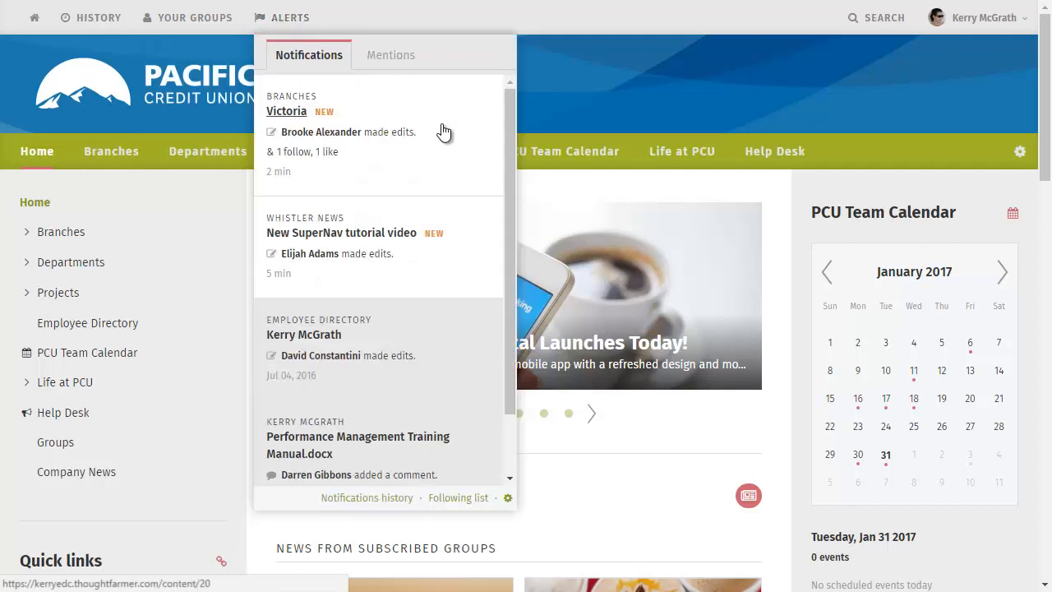
pyautogui.click(390, 54)
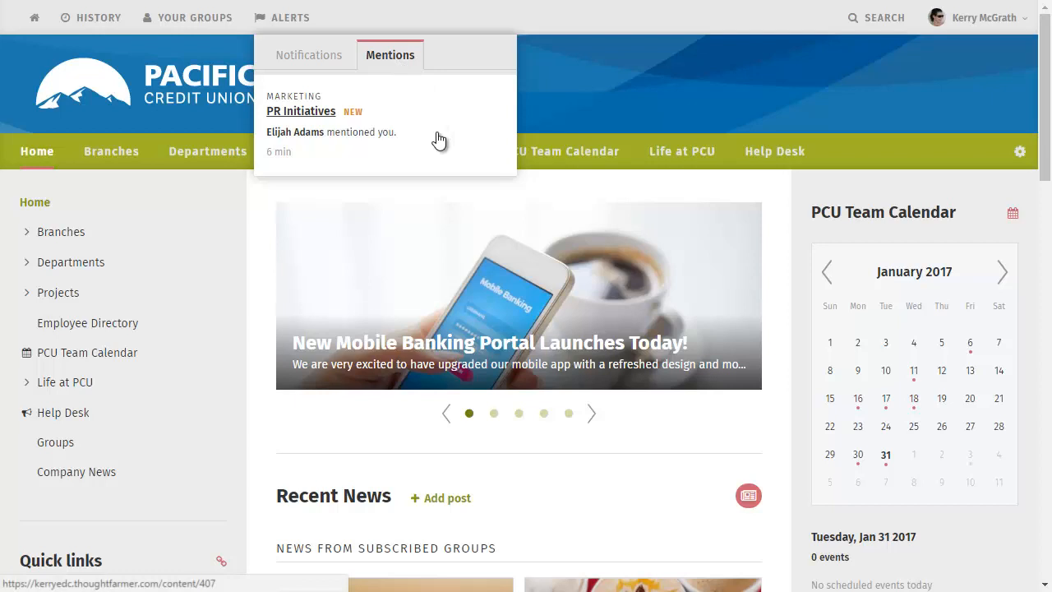
pyautogui.click(983, 17)
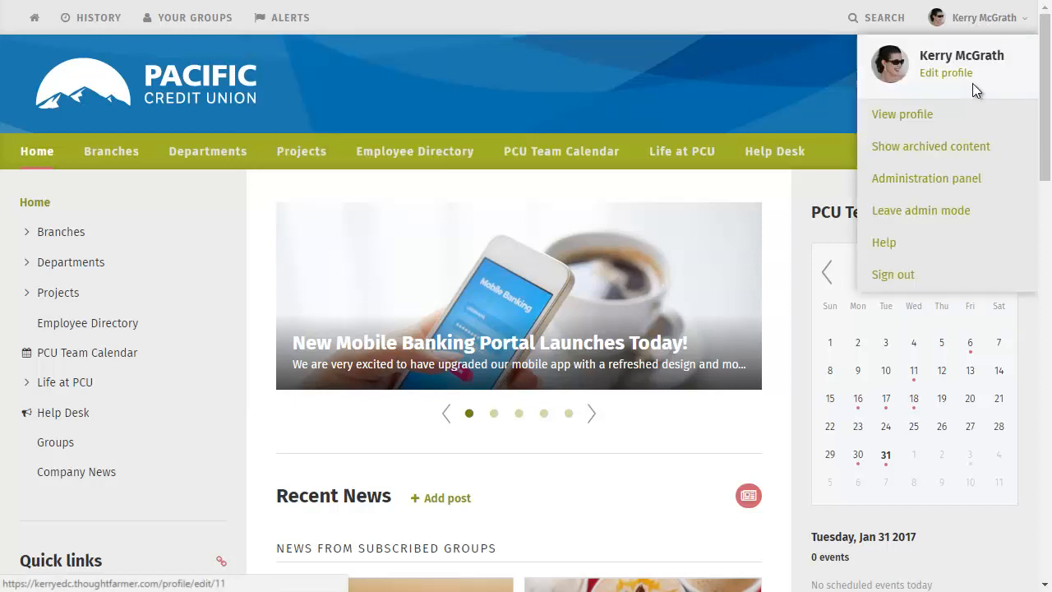
pyautogui.click(901, 114)
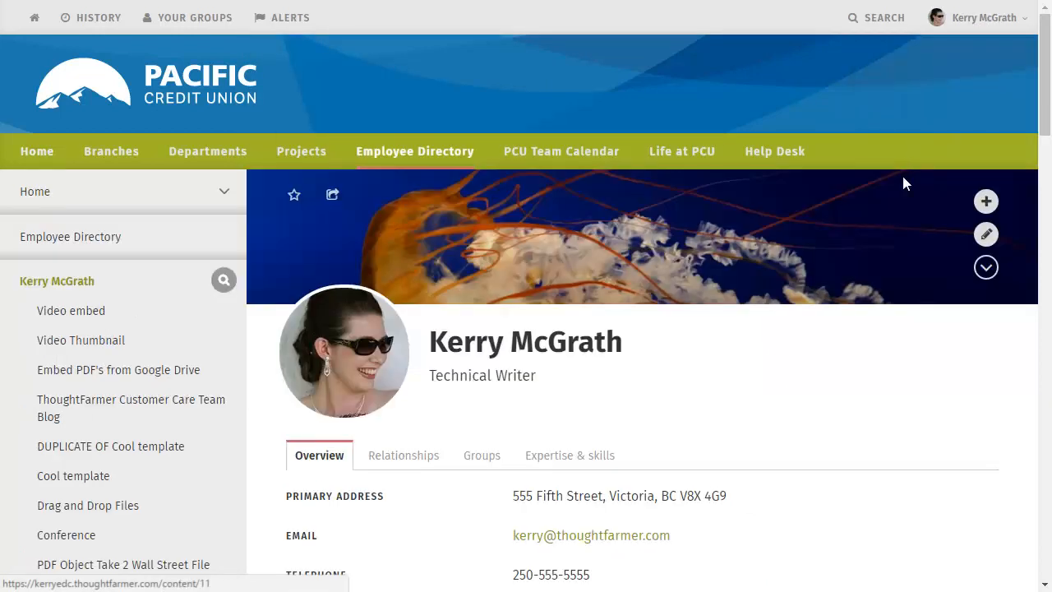
pyautogui.scroll(-3)
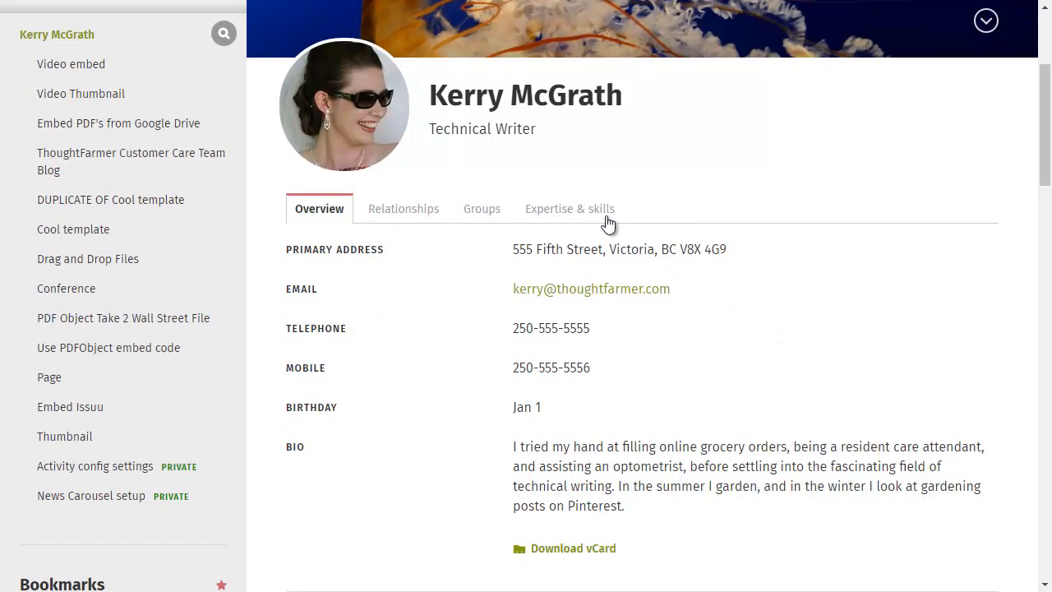
pyautogui.click(568, 207)
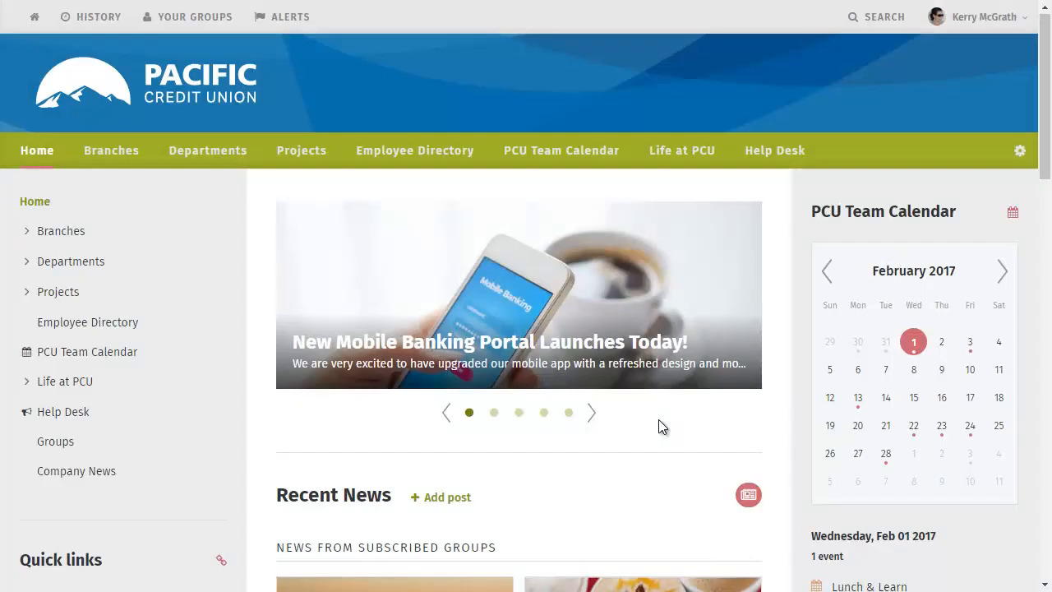
# - Share the update "Drop by my office for one-on-one intranet training!" with Victoria
pyautogui.scroll(-3)
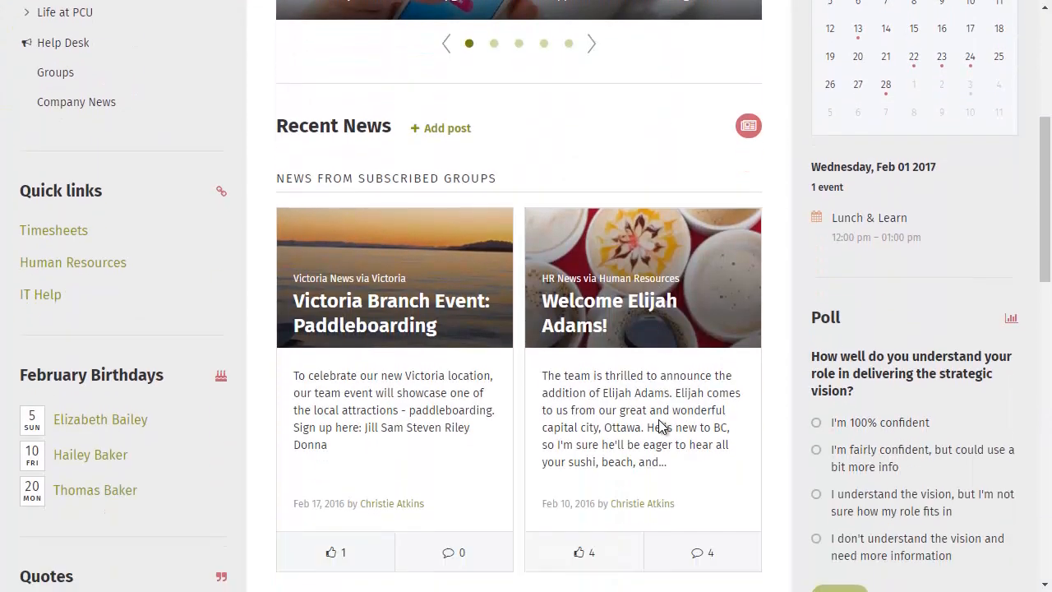
pyautogui.scroll(-3)
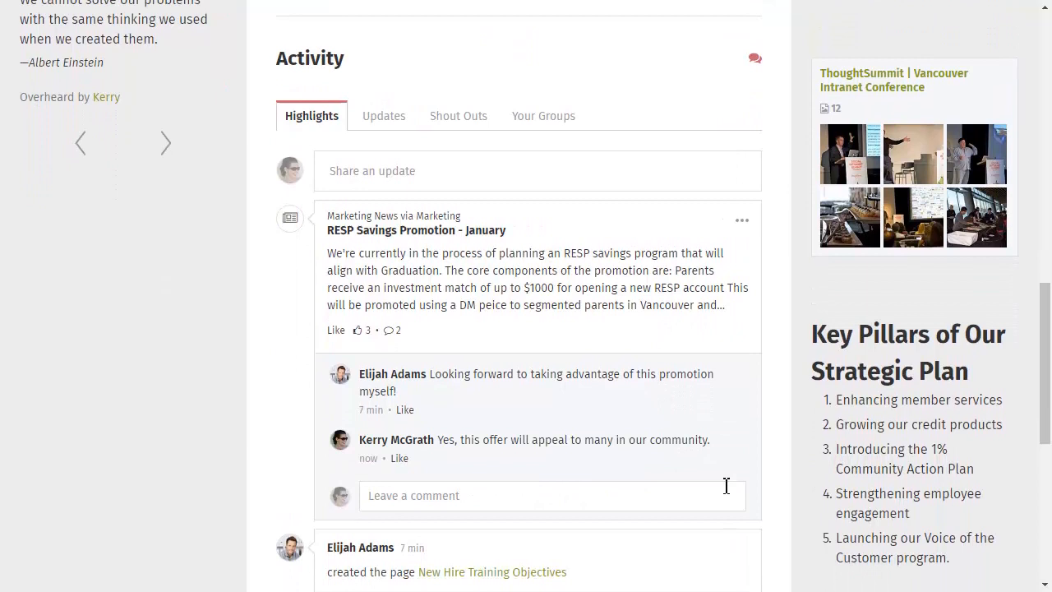
pyautogui.moveTo(384, 121)
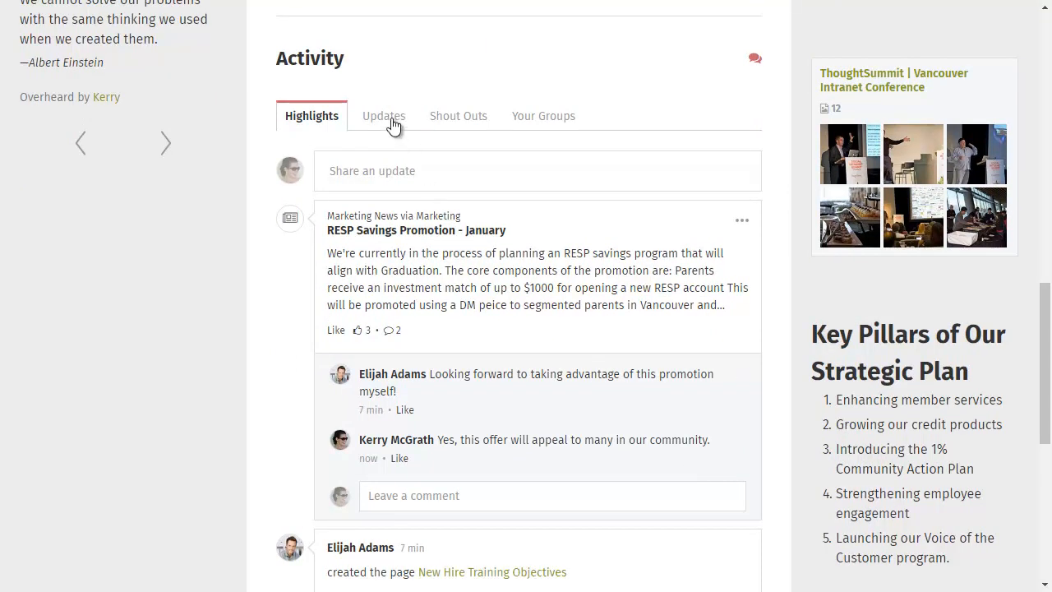
pyautogui.click(383, 115)
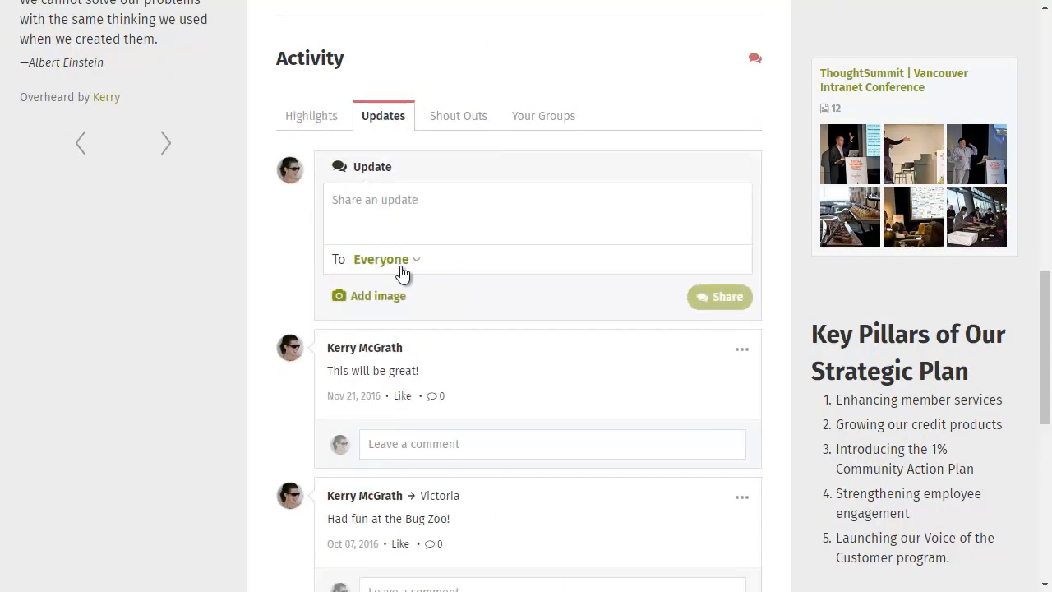
pyautogui.write('Dr')
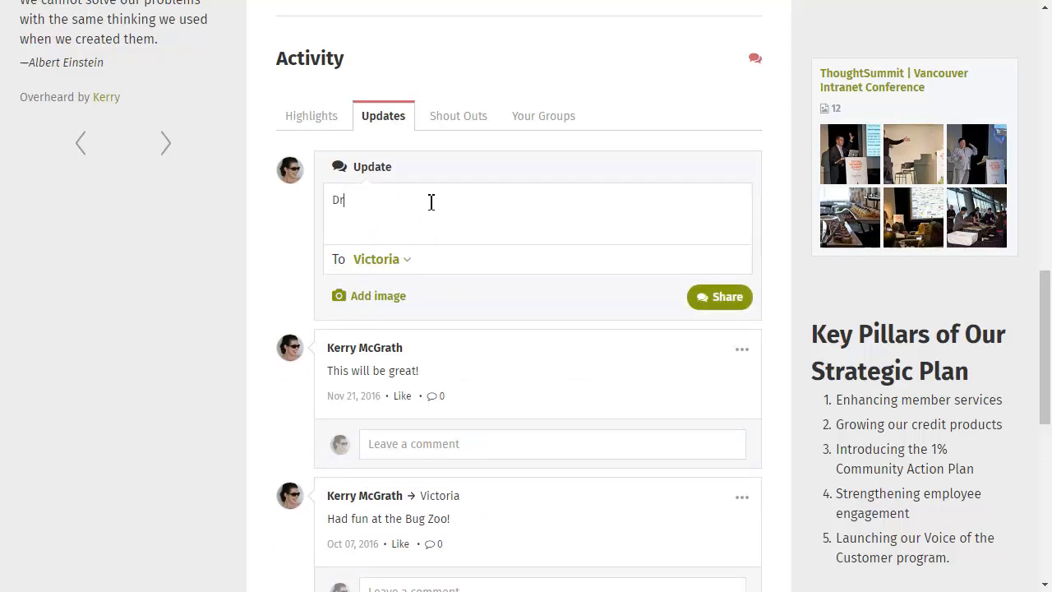
pyautogui.click(718, 296)
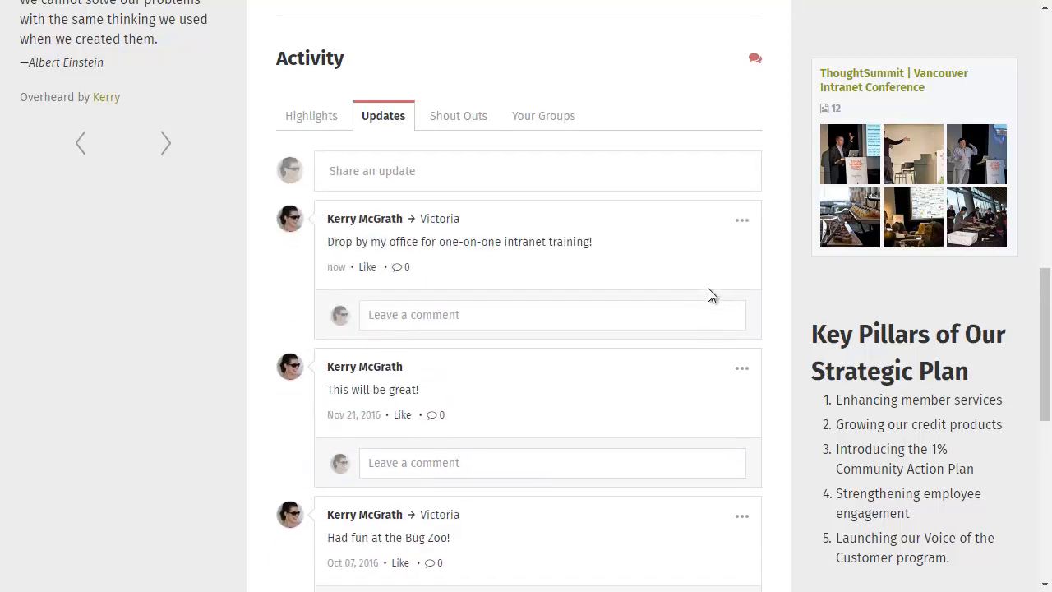
pyautogui.click(457, 115)
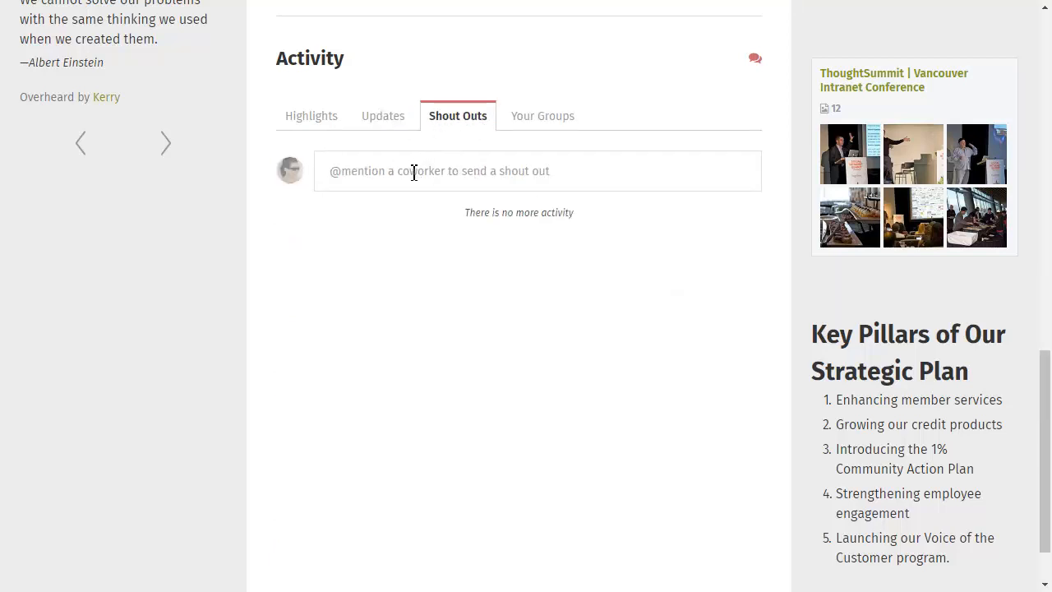
pyautogui.write('@Elijah')
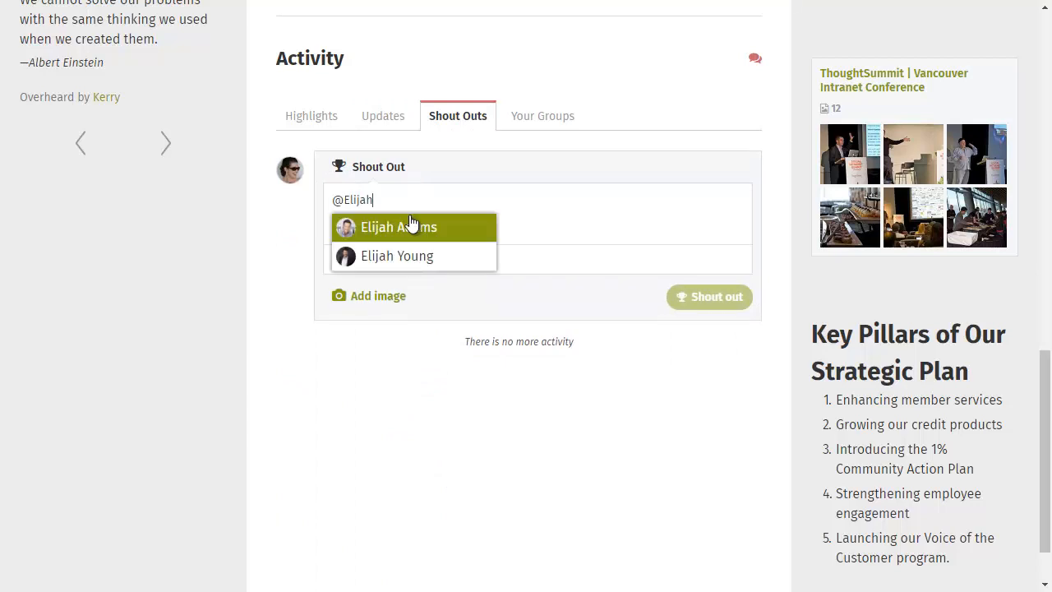
pyautogui.click(398, 227)
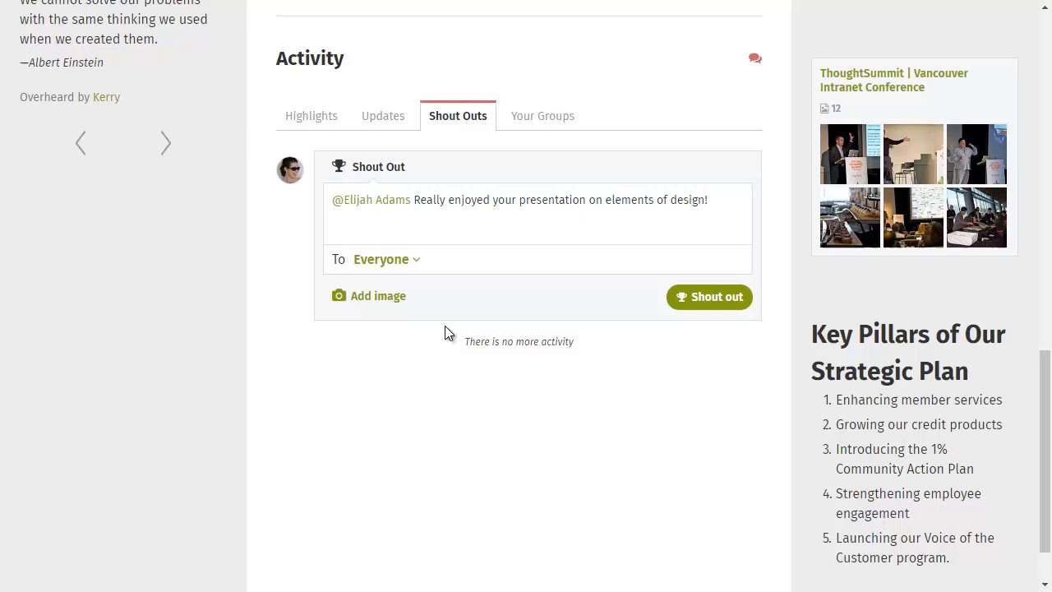
pyautogui.click(708, 296)
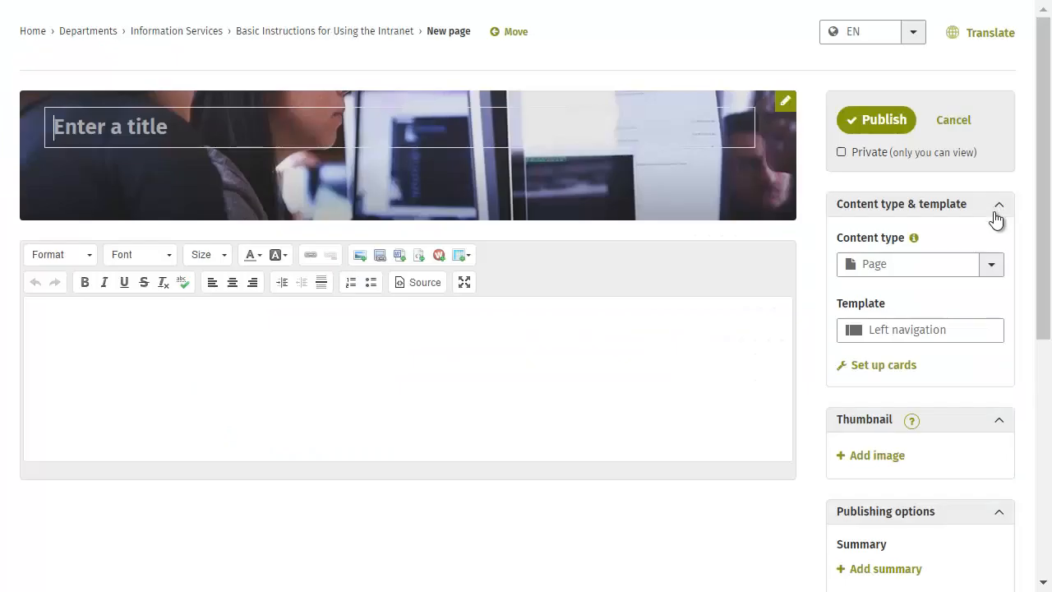
pyautogui.click(991, 263)
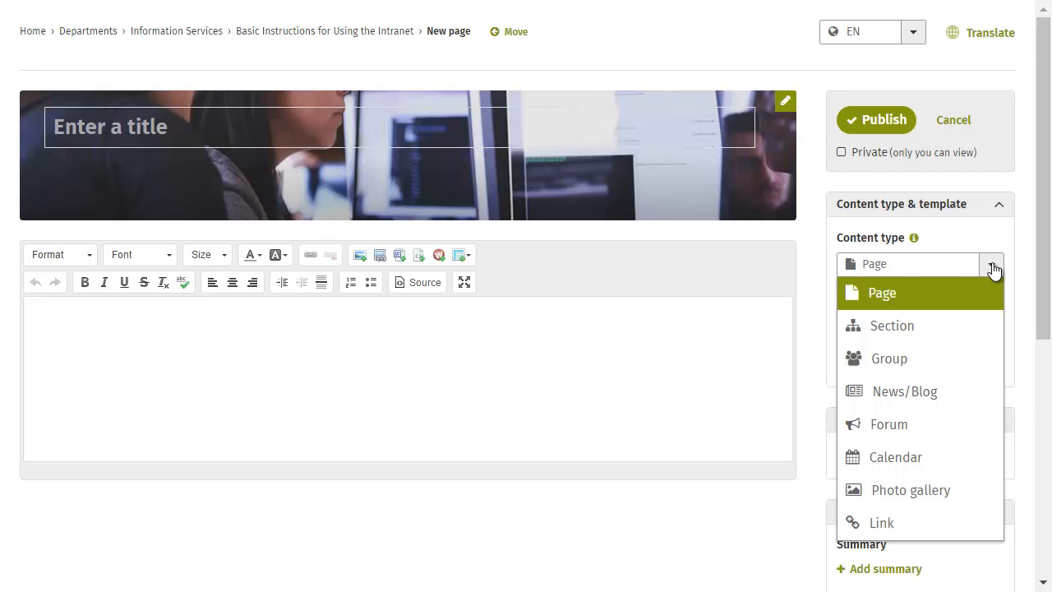
pyautogui.write('Create content')
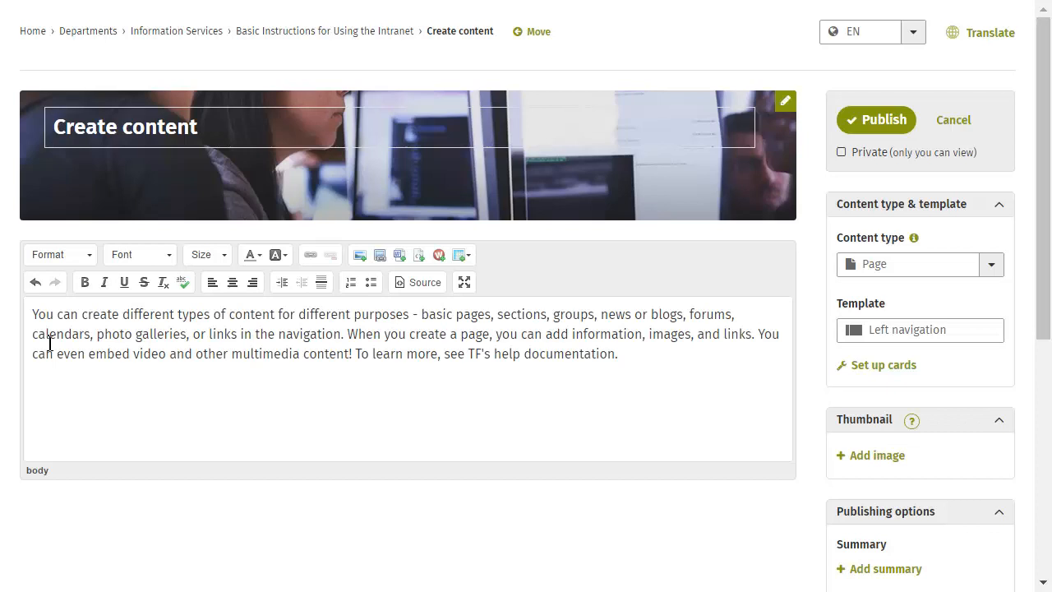
pyautogui.click(359, 255)
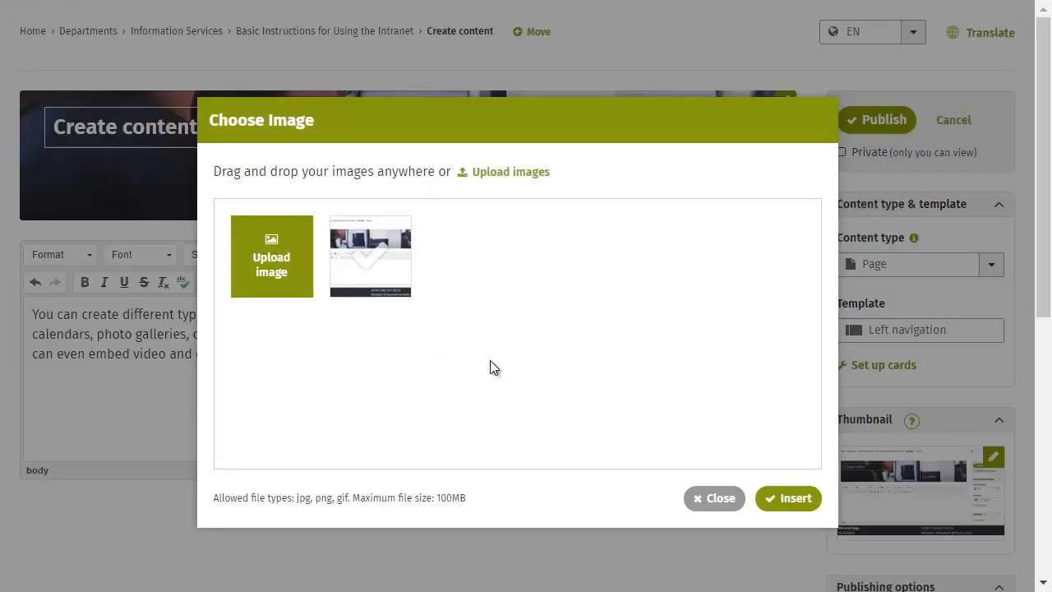
pyautogui.click(786, 498)
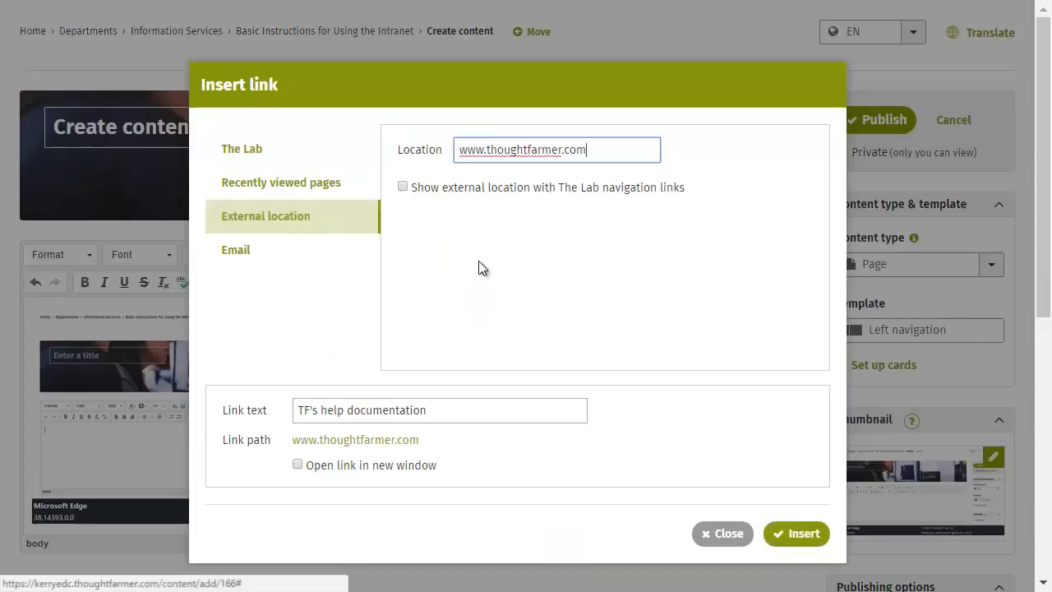
pyautogui.click(796, 532)
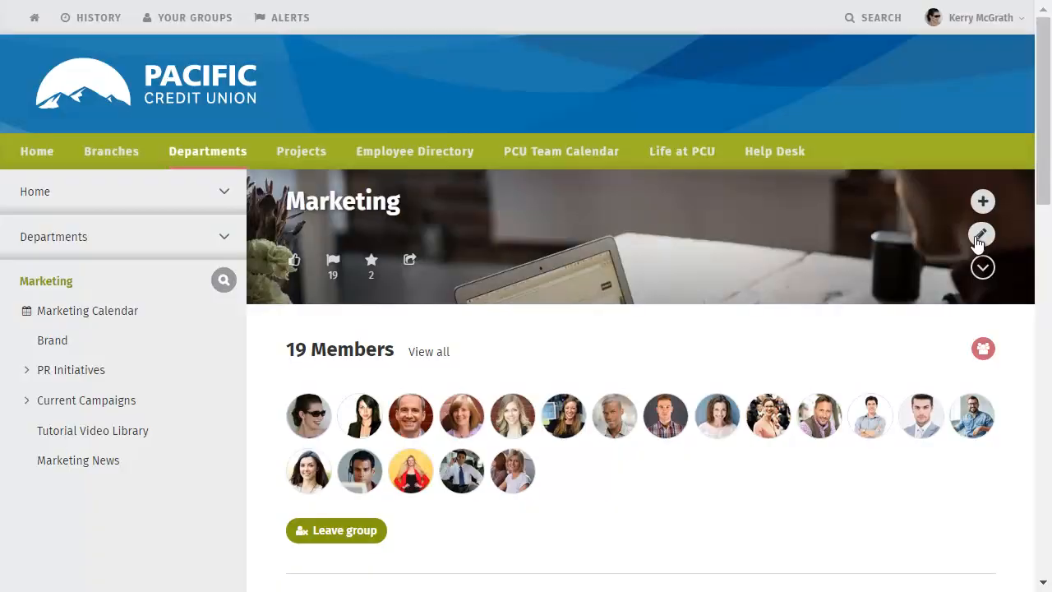
# - Add a Mini Calendar card to the right column of Marketing's card layout
pyautogui.click(983, 233)
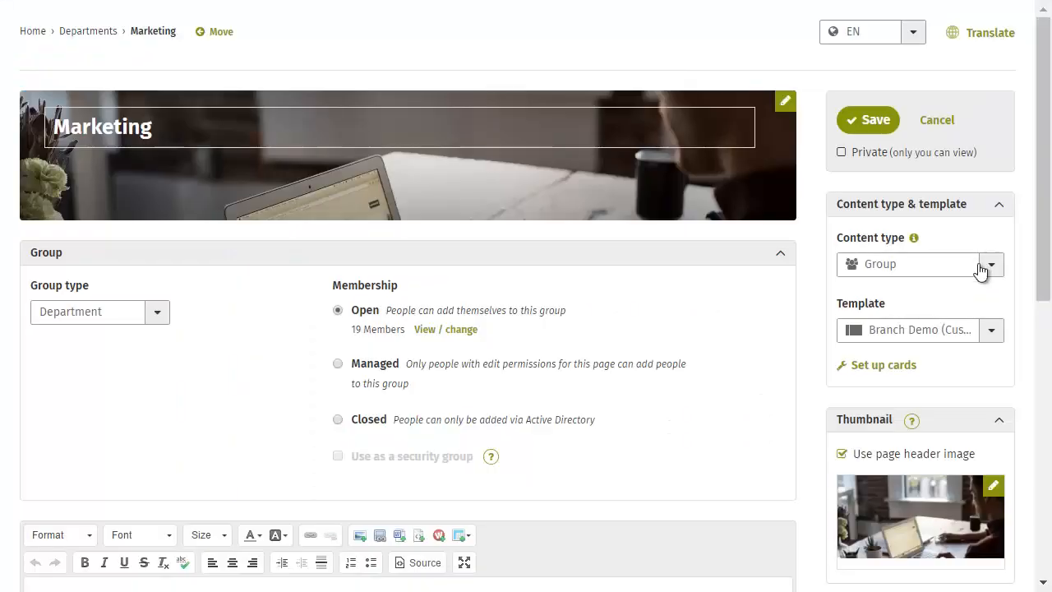
pyautogui.click(883, 364)
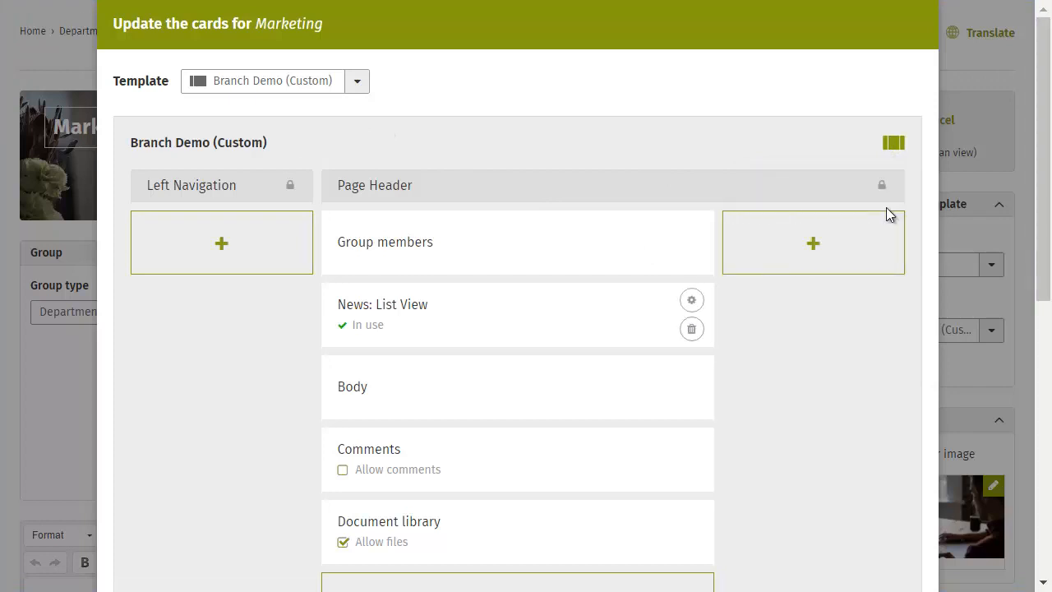
pyautogui.click(812, 243)
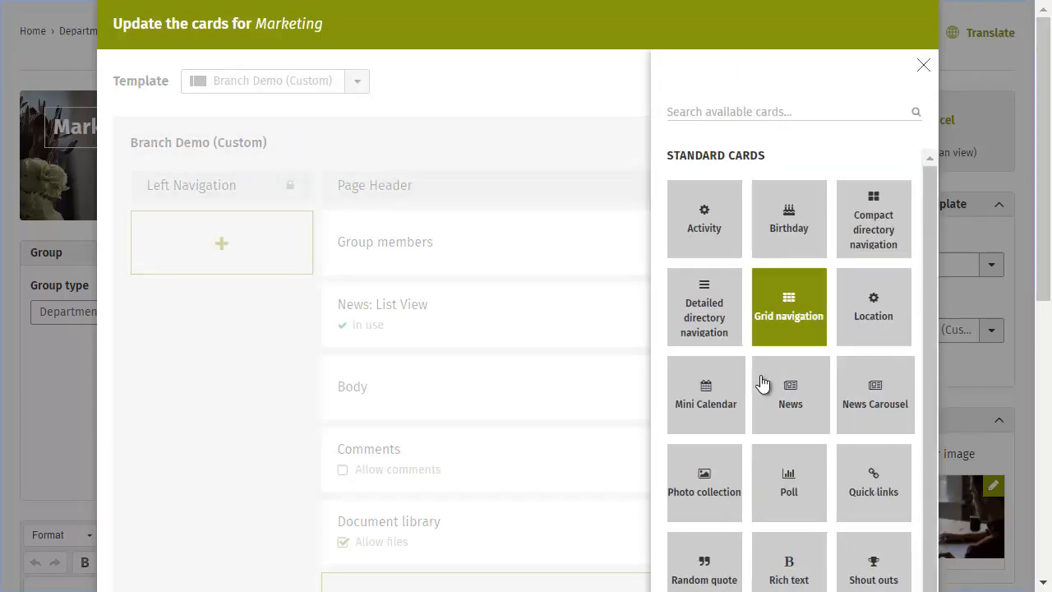
pyautogui.click(705, 394)
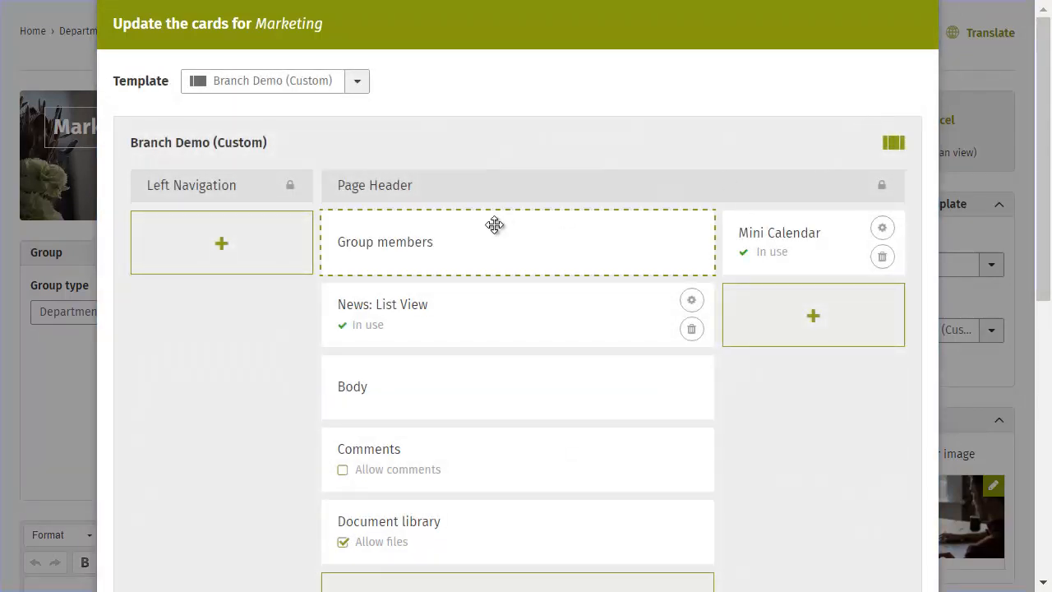
pyautogui.scroll(-3)
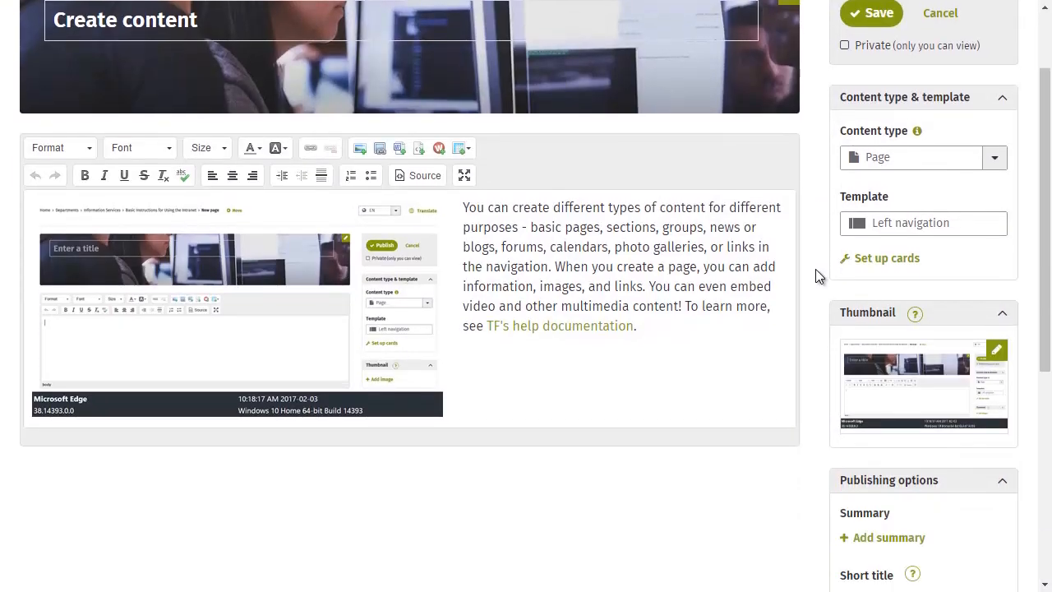
# - Stop the page's security permissions from following the parent page
pyautogui.scroll(-3)
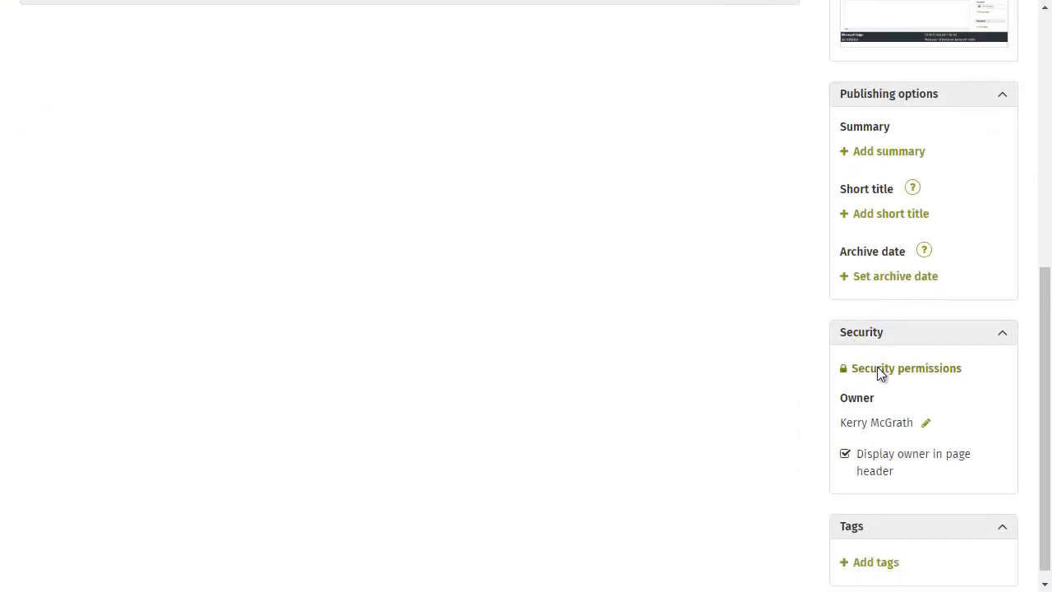
pyautogui.click(907, 368)
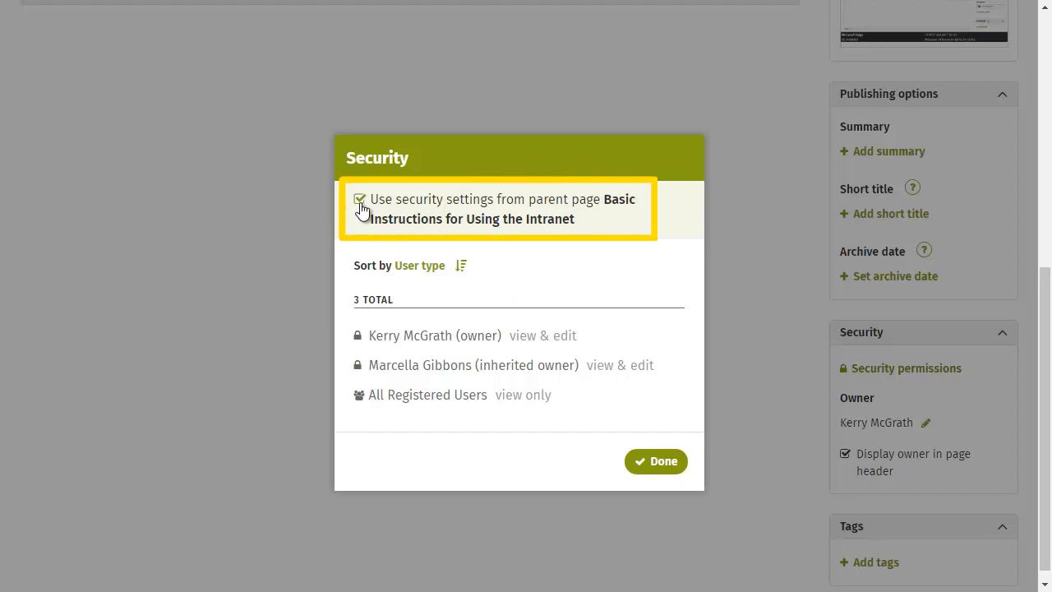
pyautogui.click(358, 199)
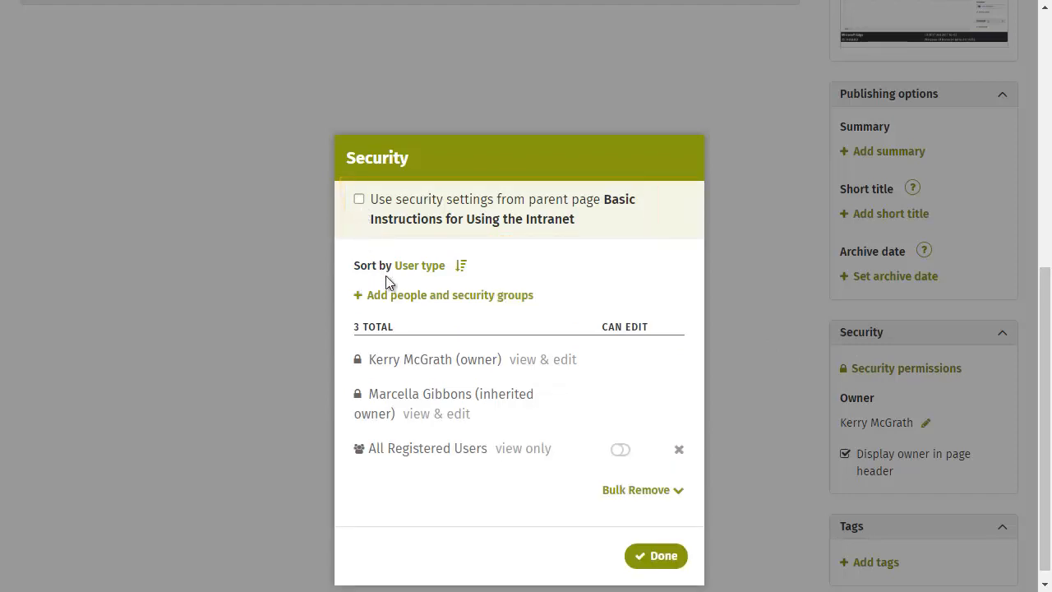
pyautogui.click(451, 294)
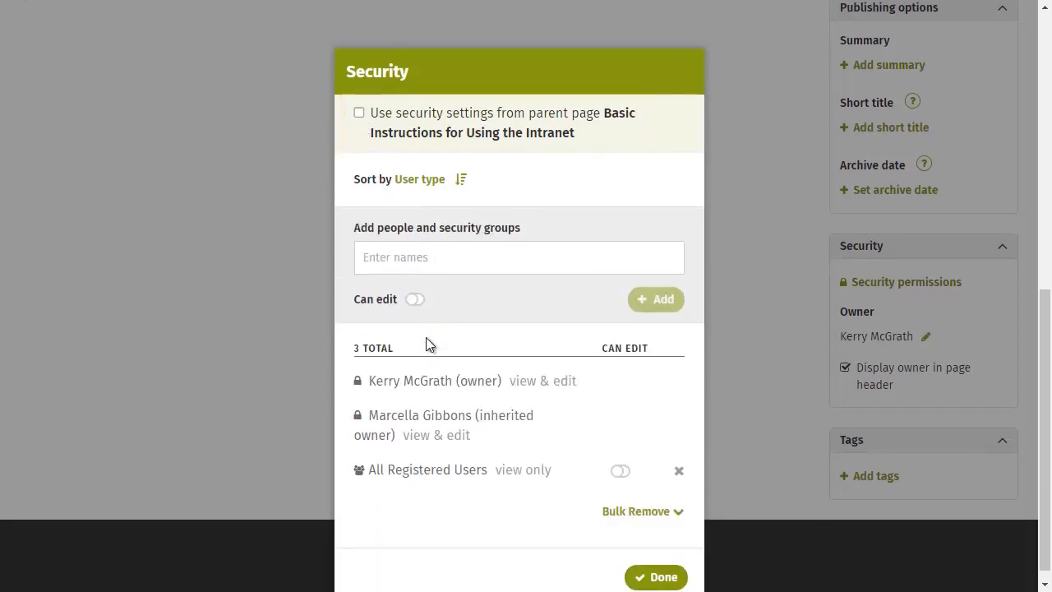
pyautogui.write('eli')
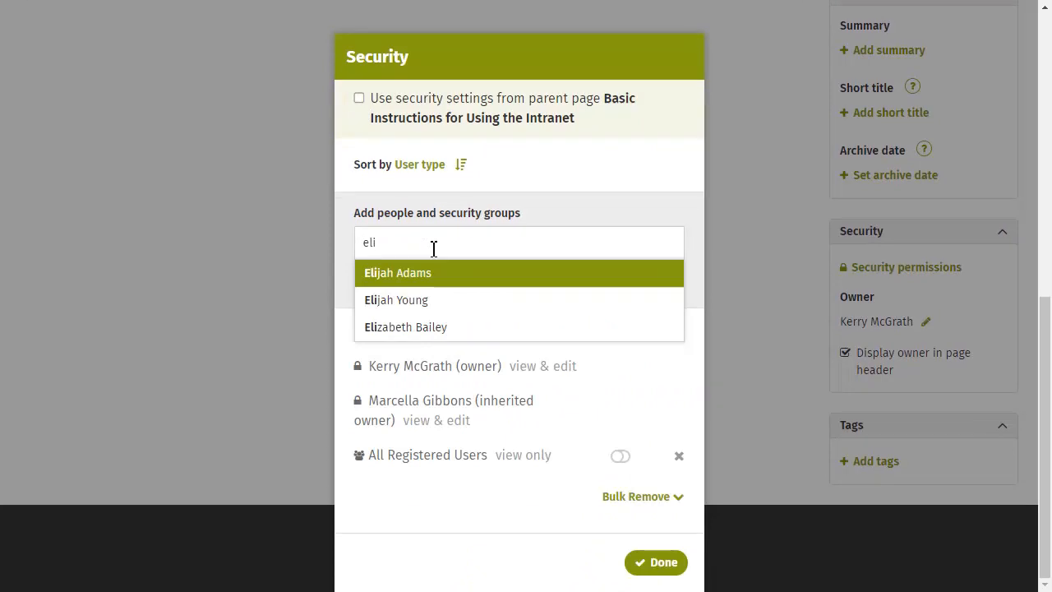
pyautogui.click(397, 273)
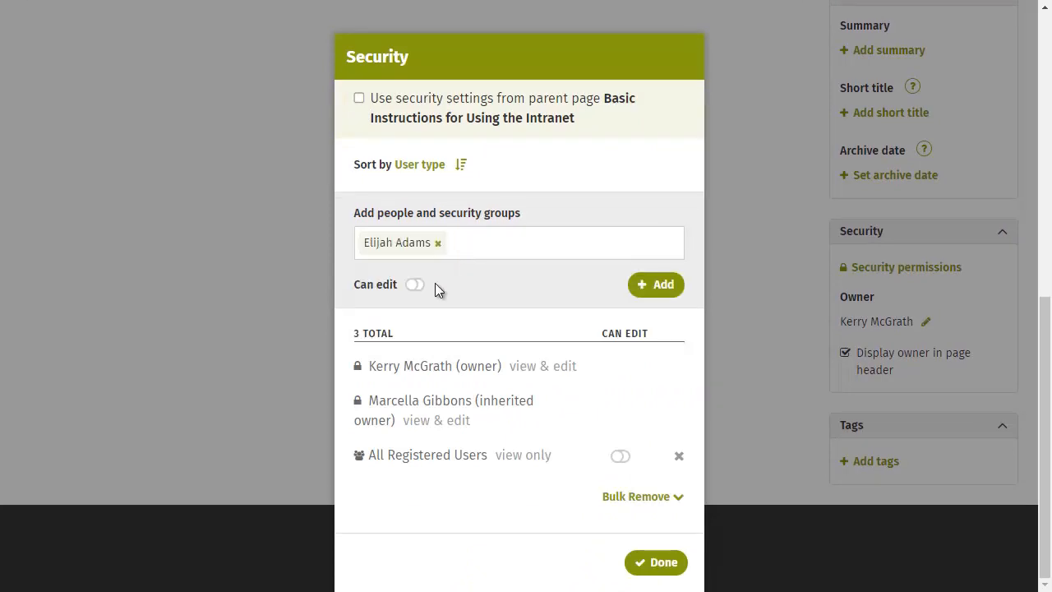
pyautogui.click(414, 285)
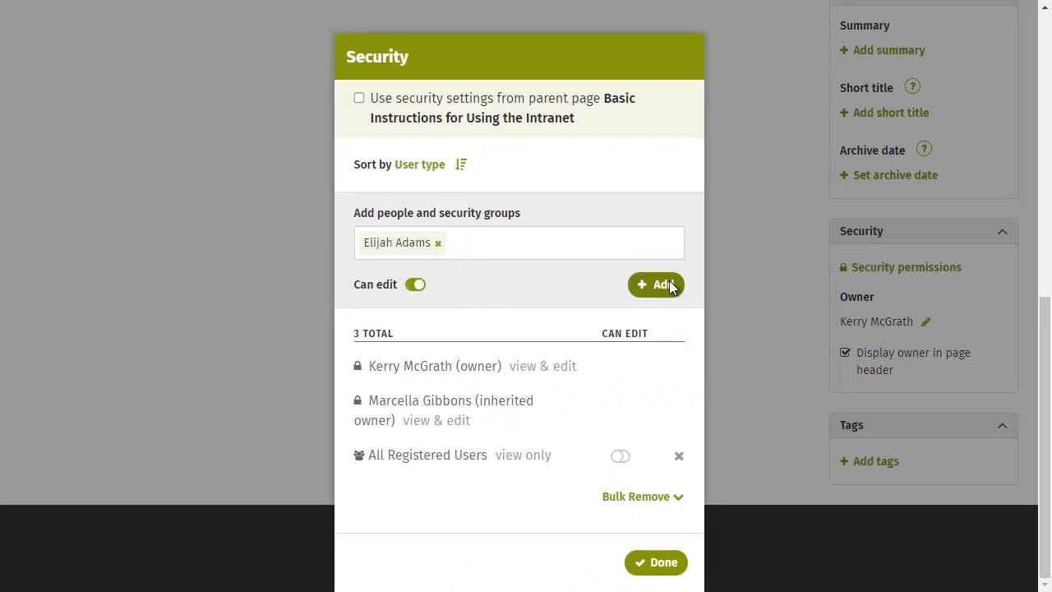
pyautogui.click(656, 562)
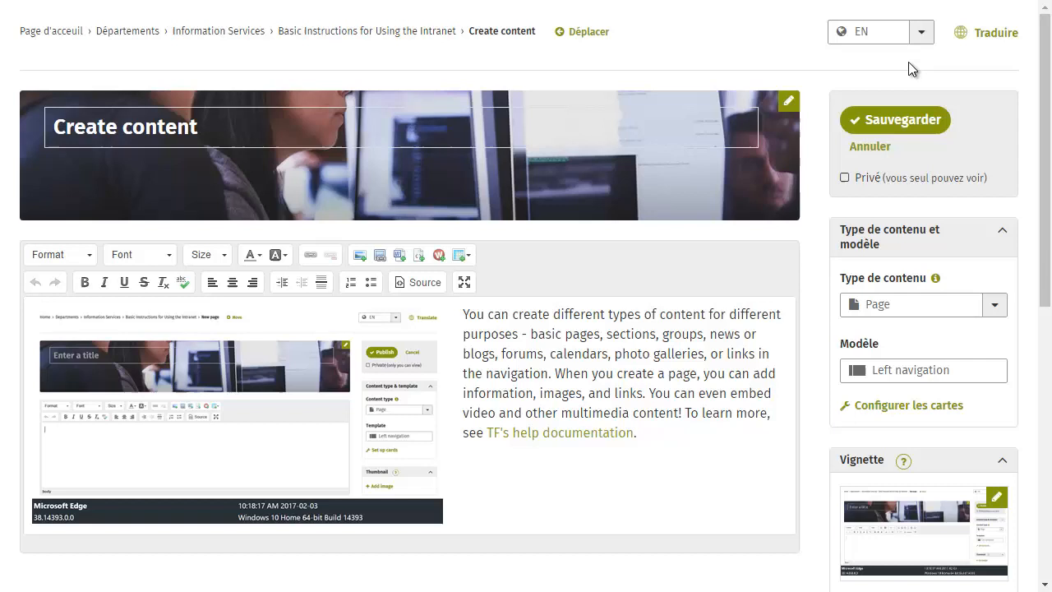
# - Save the French version 'Créer du contenu', then translate the mobile banking news post
pyautogui.click(920, 32)
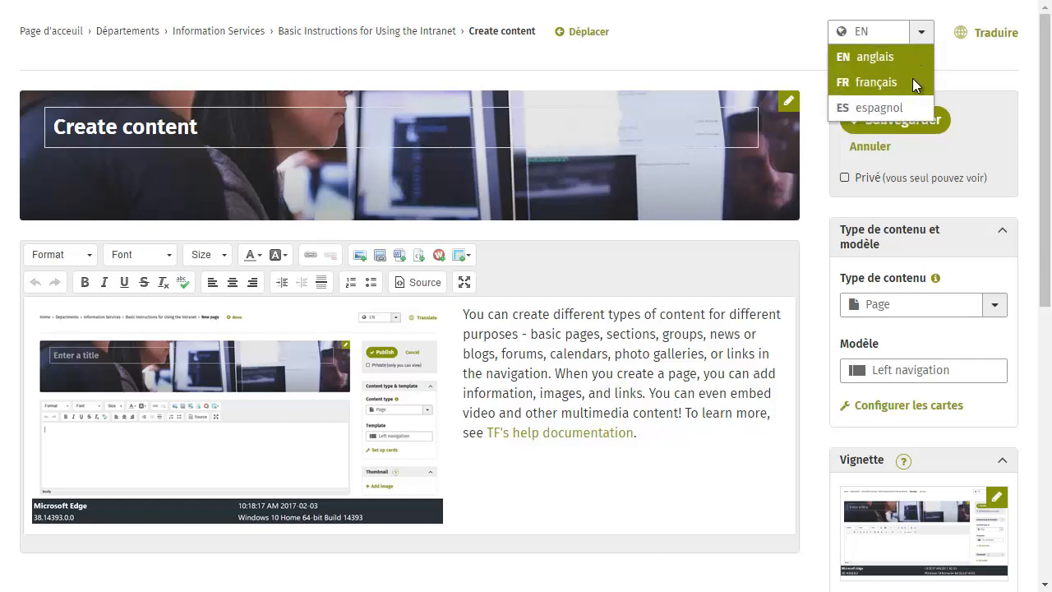
pyautogui.click(876, 82)
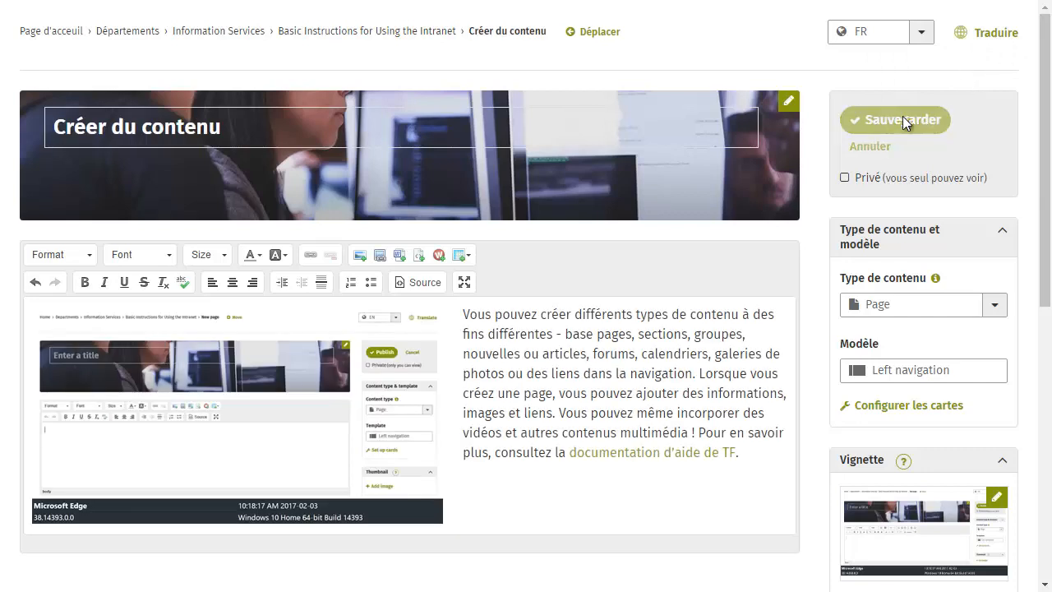
pyautogui.click(896, 120)
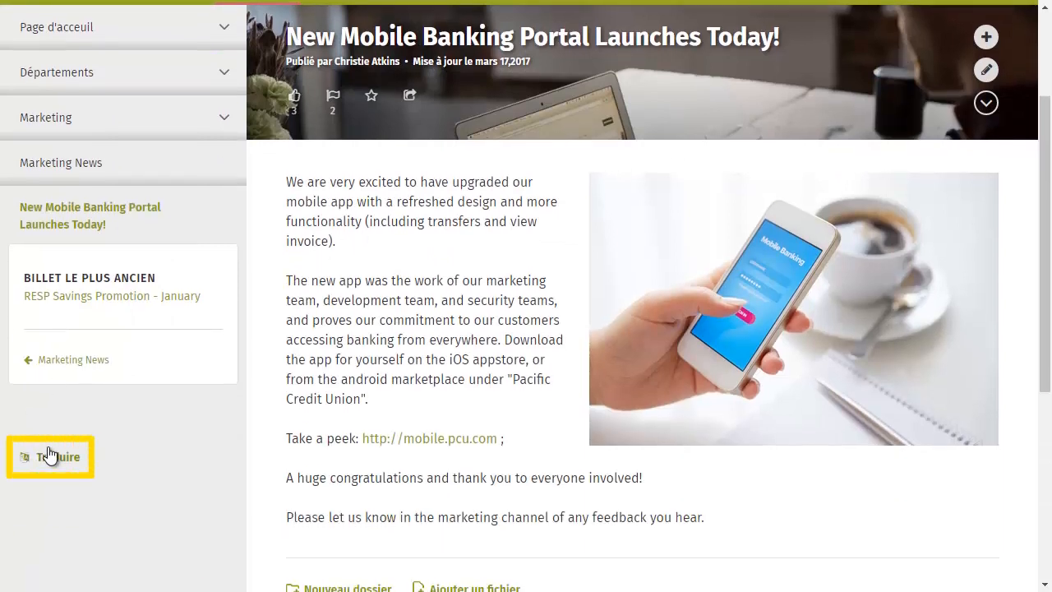
pyautogui.click(49, 457)
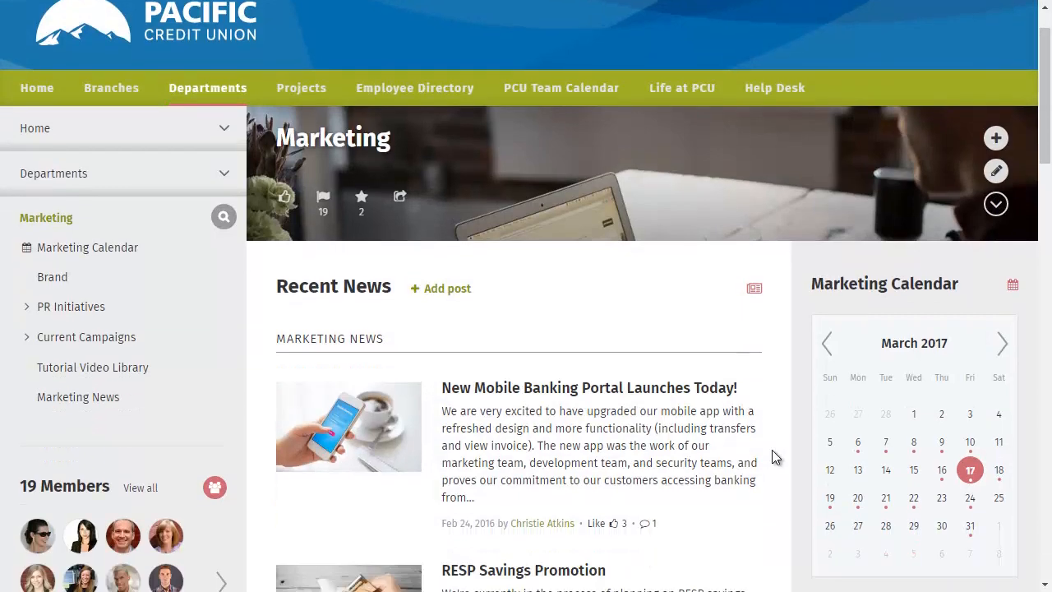
# - Open the full March 2017 Marketing Calendar from the Marketing page's calendar card
pyautogui.scroll(-3)
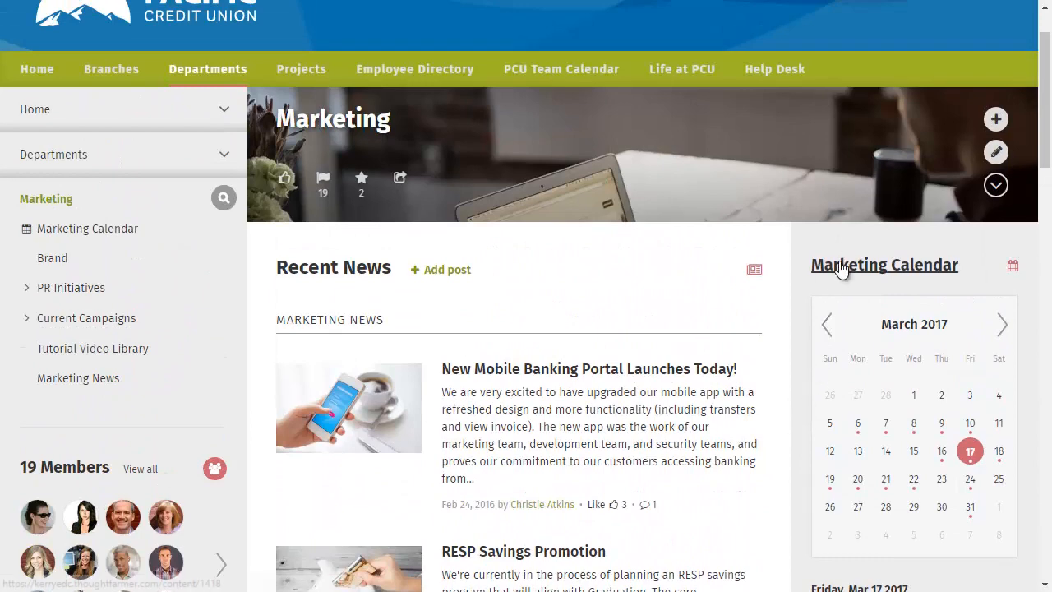
pyautogui.click(884, 264)
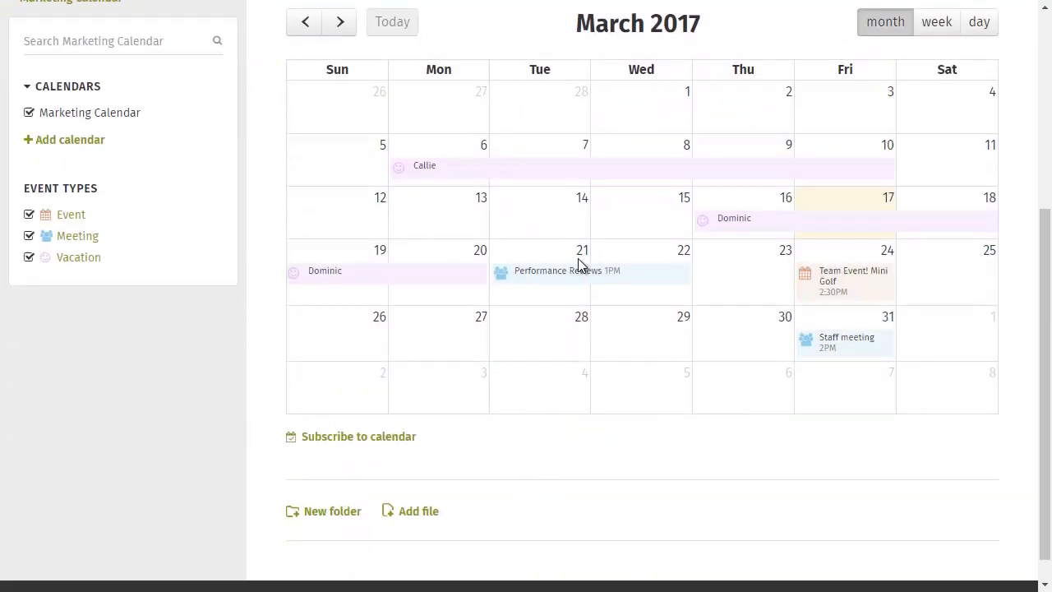
pyautogui.click(549, 269)
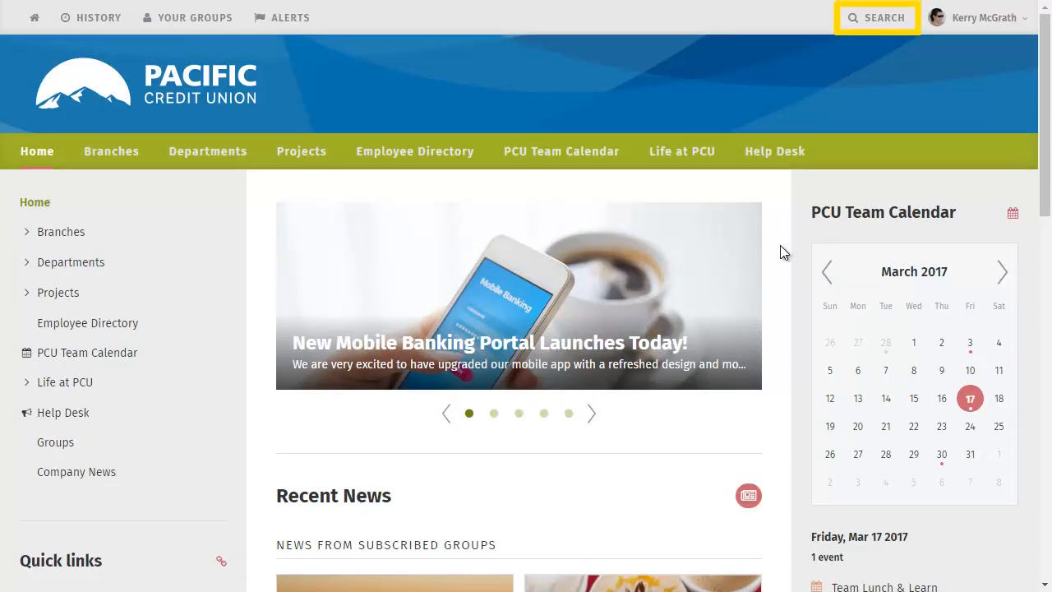
# - Search the intranet for Conference, then correct a misspelled query to 'credit' via the suggestion
pyautogui.click(878, 16)
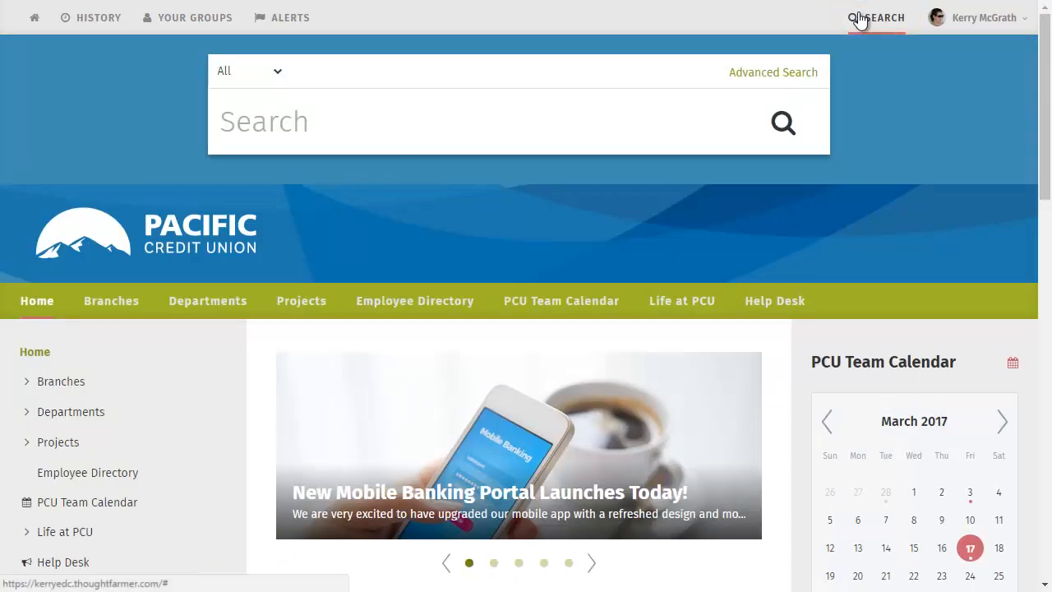
pyautogui.write('Conference')
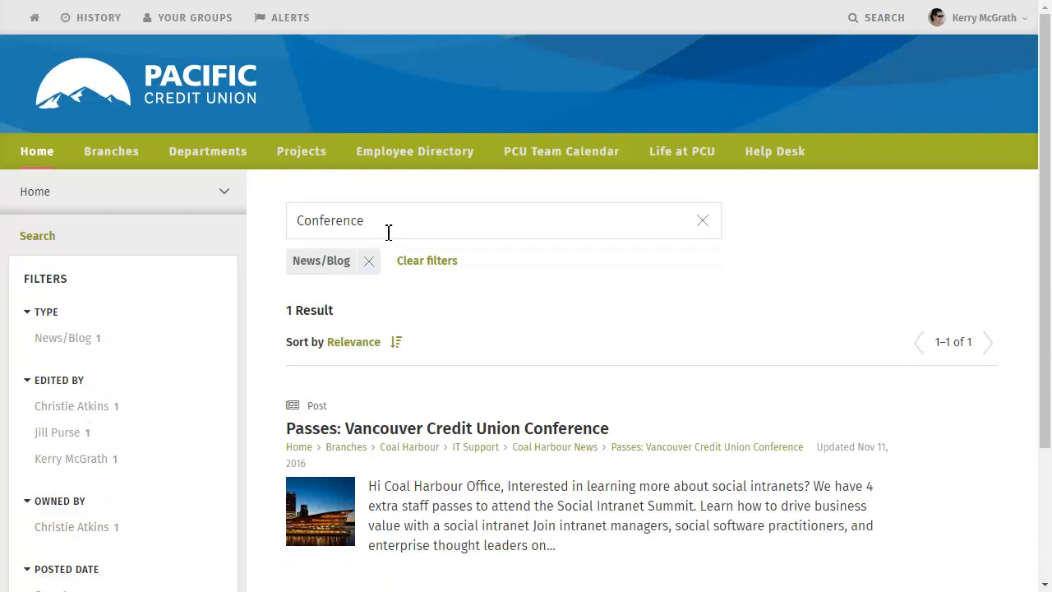
pyautogui.write('Cradit')
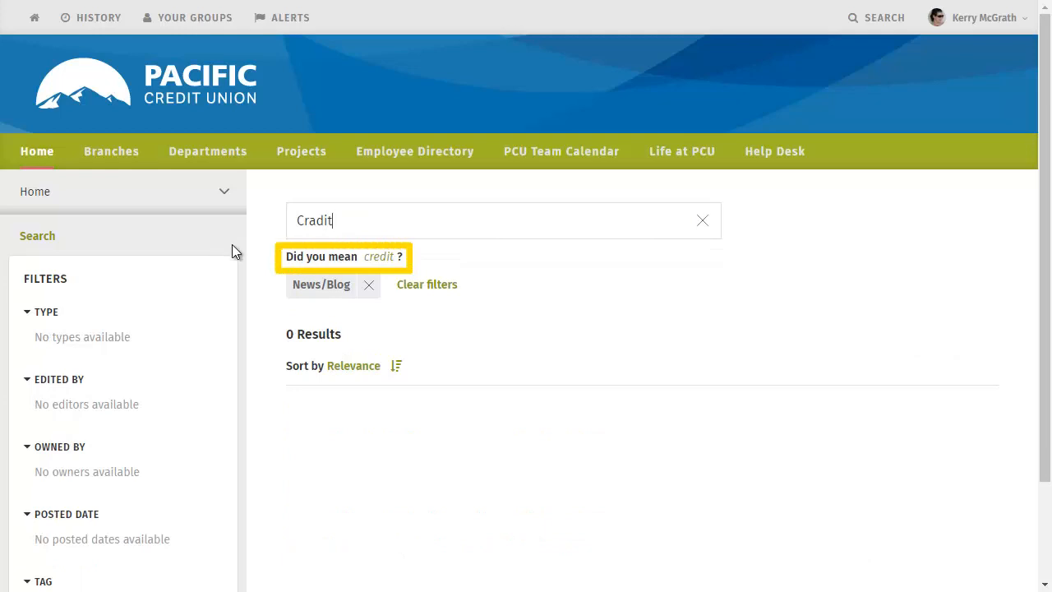
pyautogui.click(378, 257)
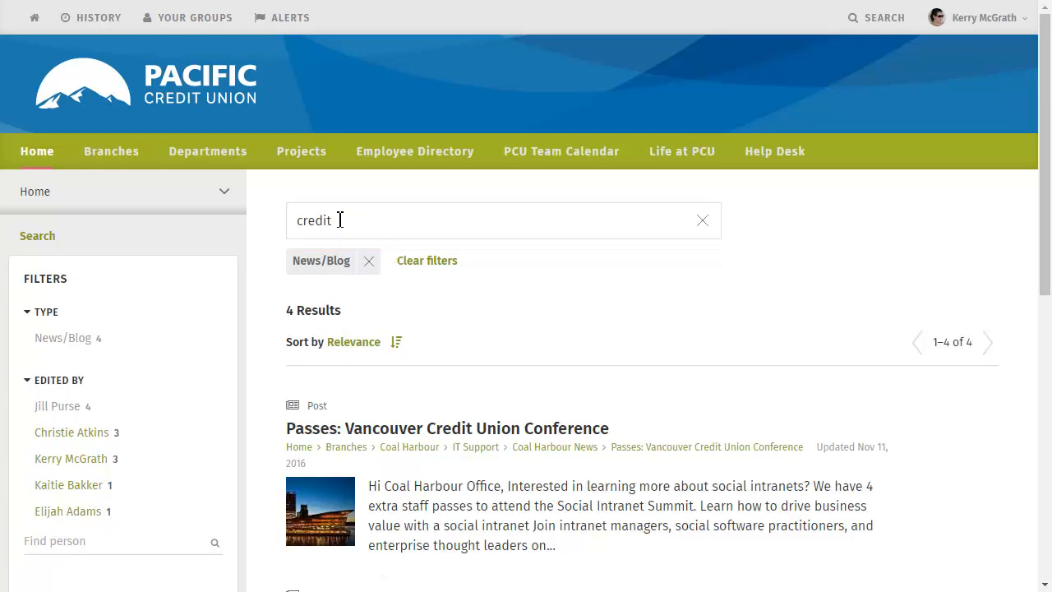
# - Search for 'Profile' within the Information Services department, listing 6 results
pyautogui.click(208, 151)
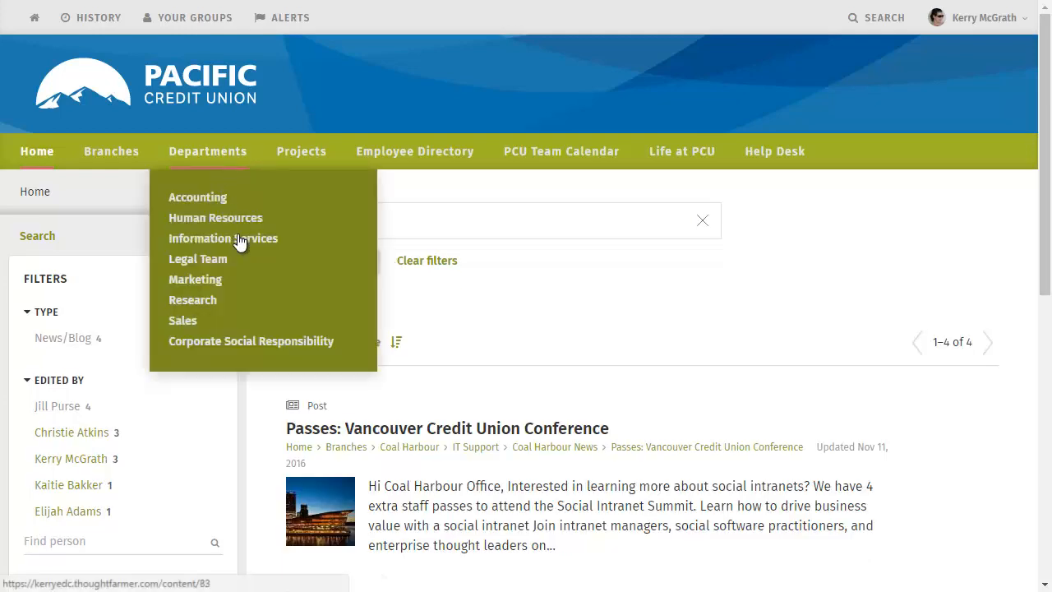
pyautogui.click(224, 237)
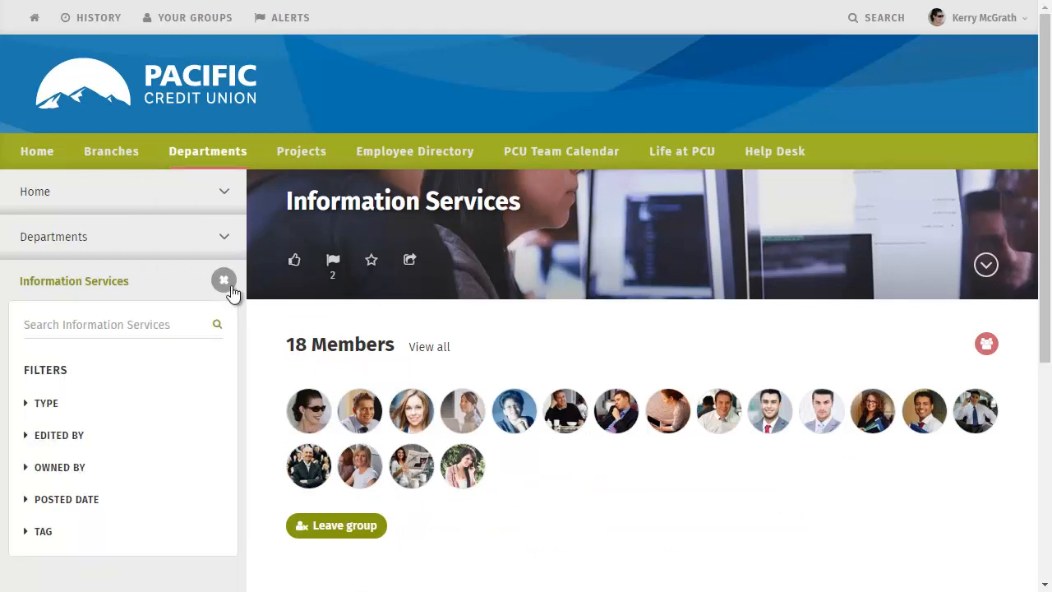
pyautogui.write('Profile')
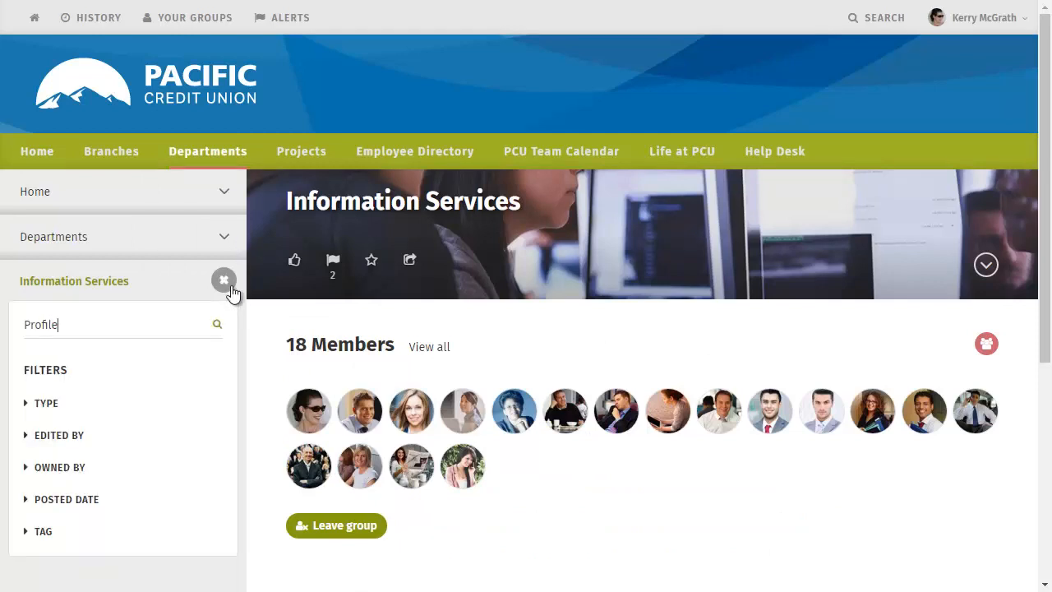
pyautogui.click(217, 323)
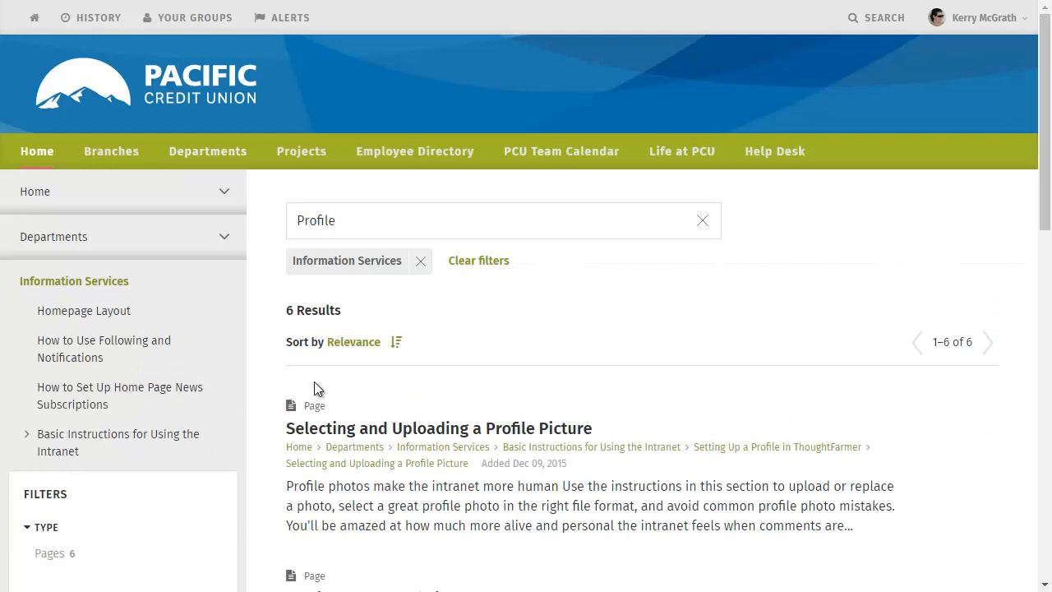
pyautogui.click(439, 428)
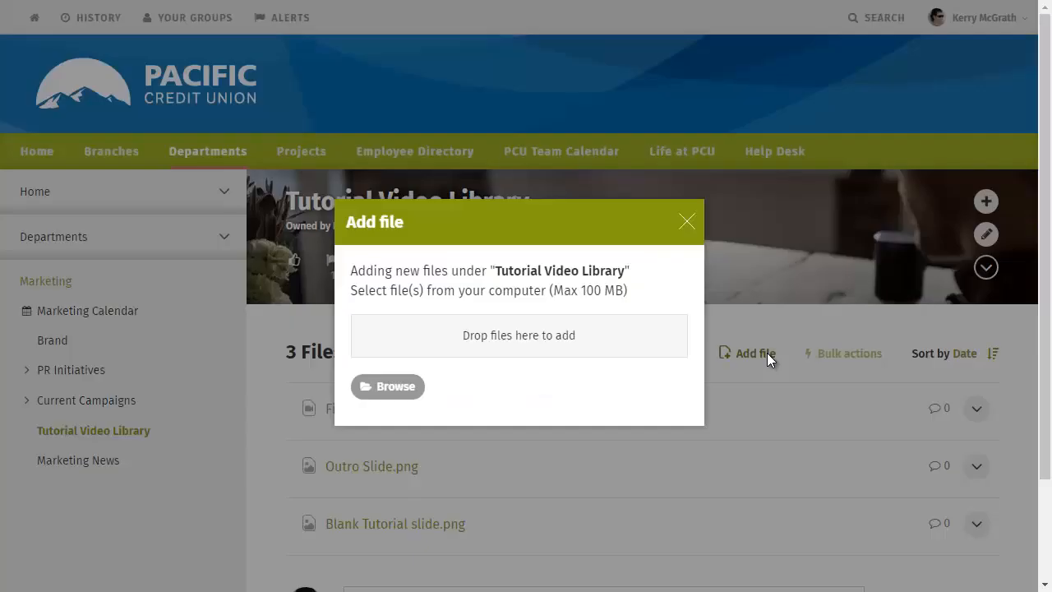
# - Upload SuperNav Video Script.docx to the library and open it for editing from its actions menu
pyautogui.click(388, 386)
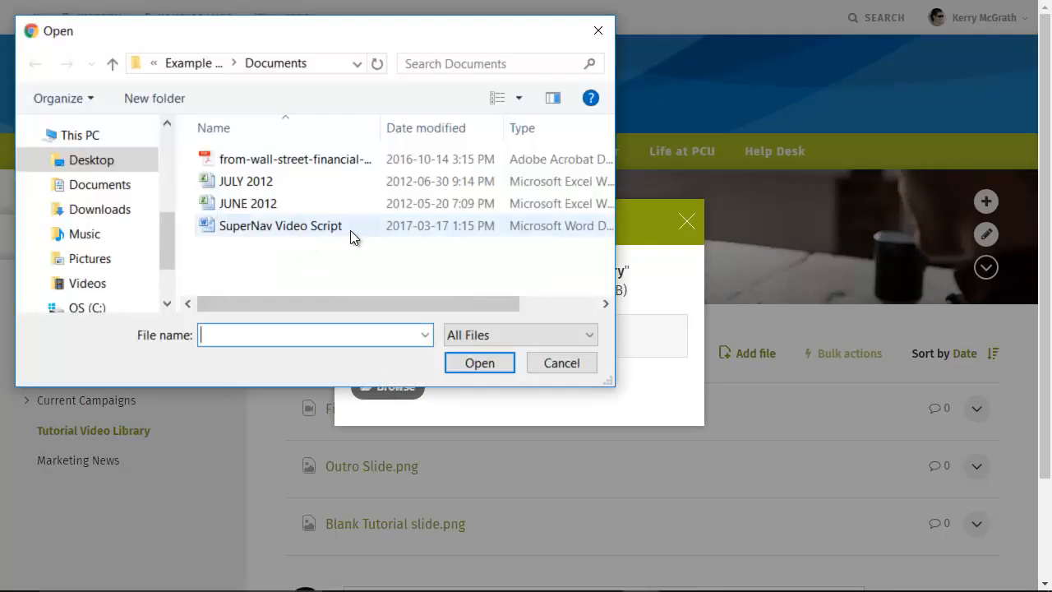
pyautogui.click(480, 364)
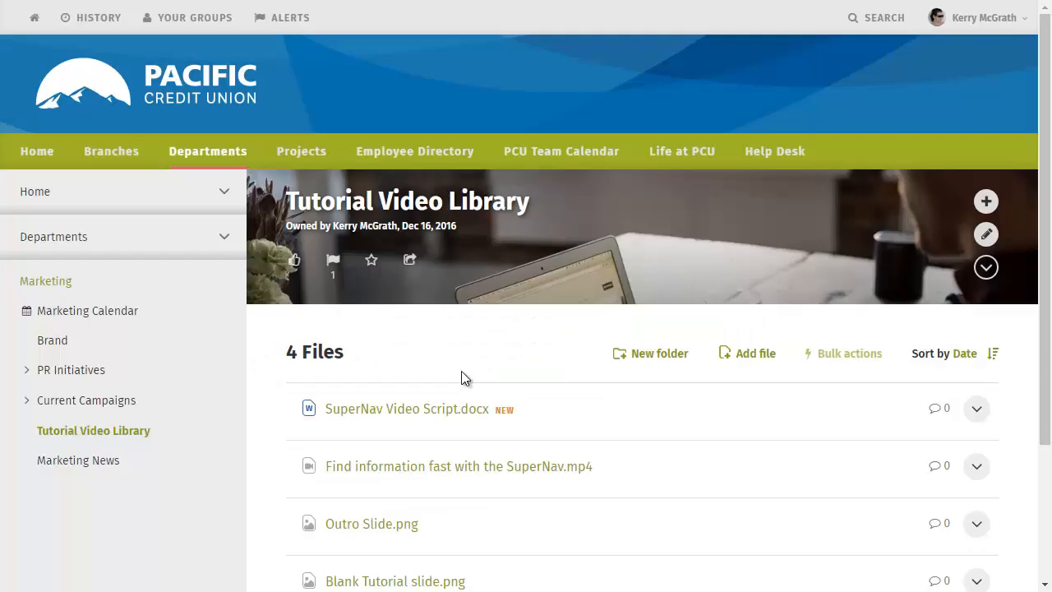
pyautogui.click(976, 408)
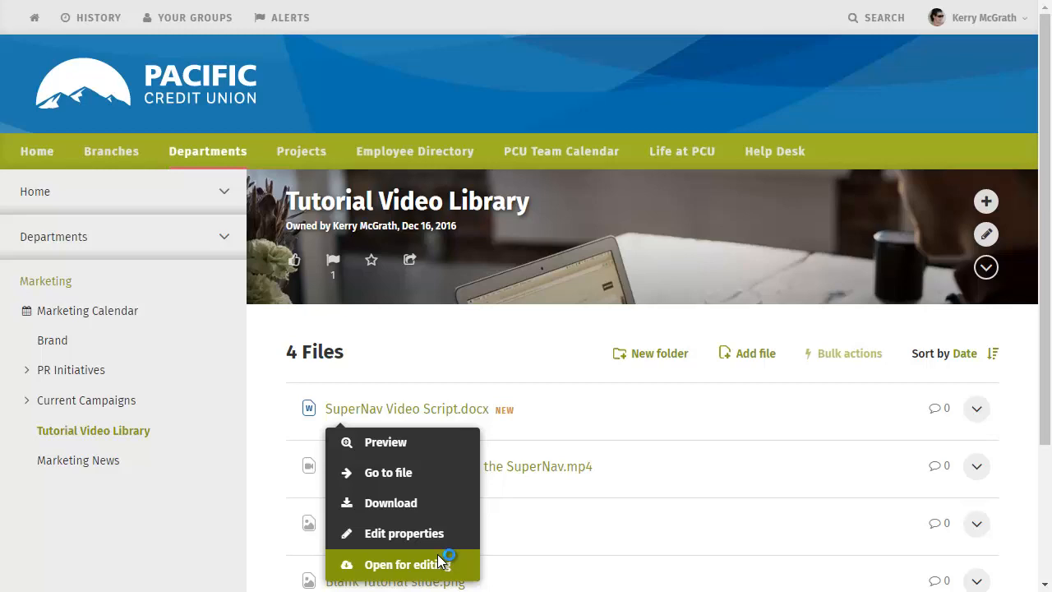
pyautogui.click(404, 564)
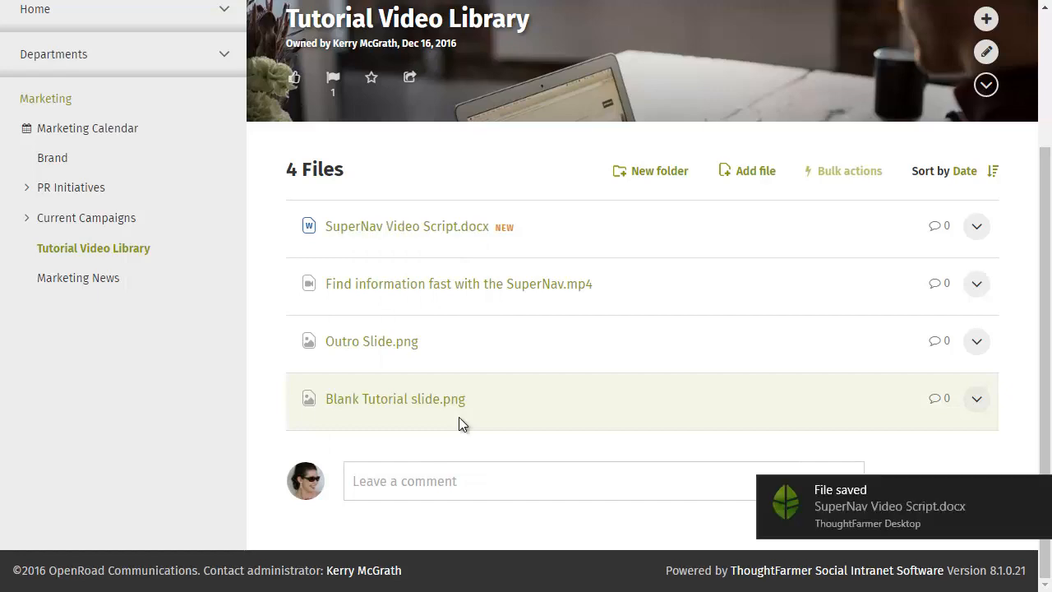
# - Create a Video Scripts folder, then preview and play the SuperNav .mp4 video
pyautogui.click(659, 169)
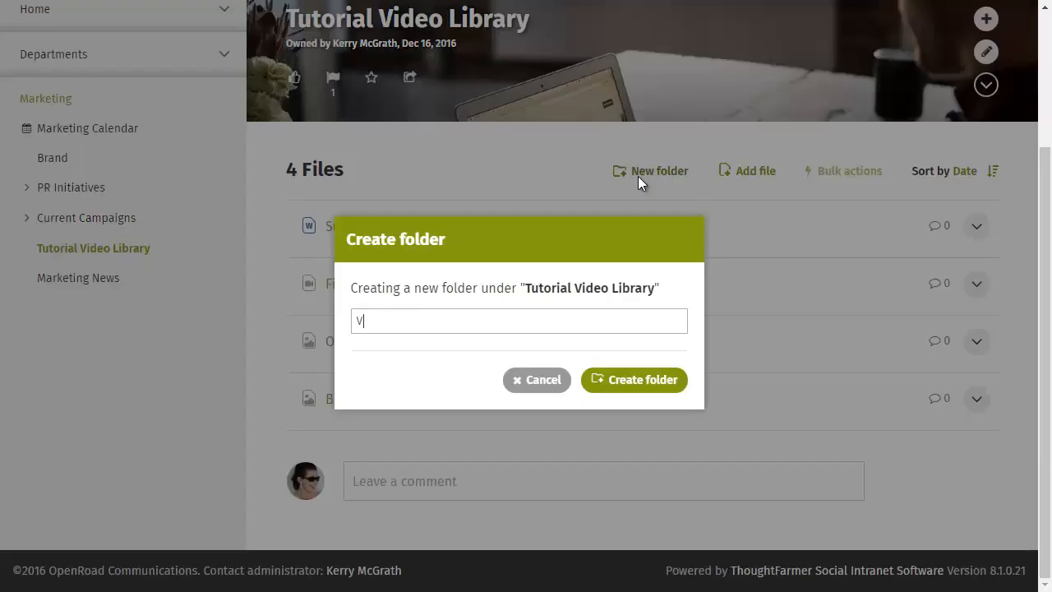
pyautogui.click(634, 379)
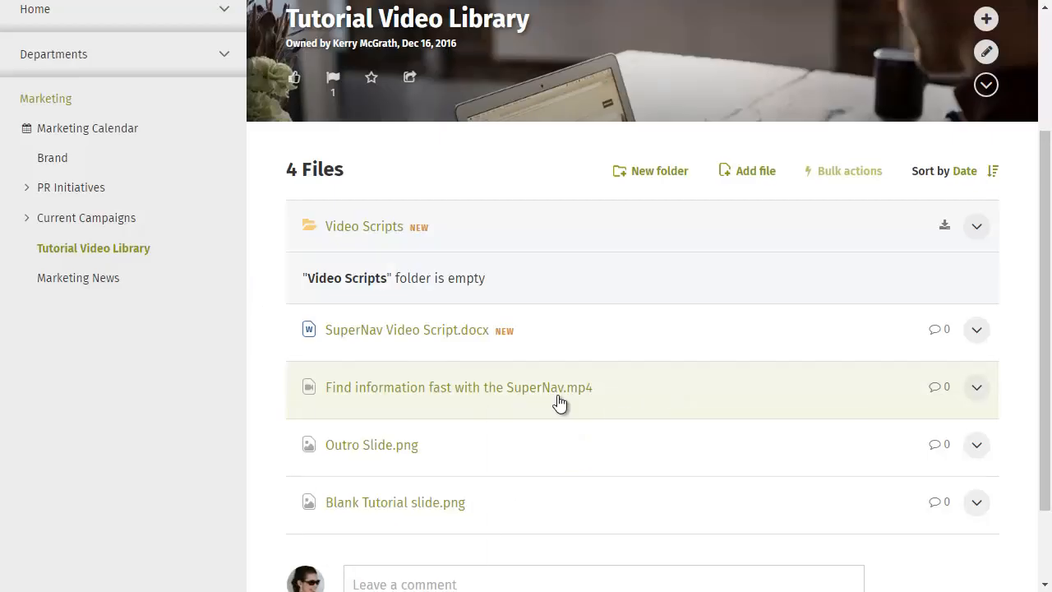
pyautogui.click(457, 388)
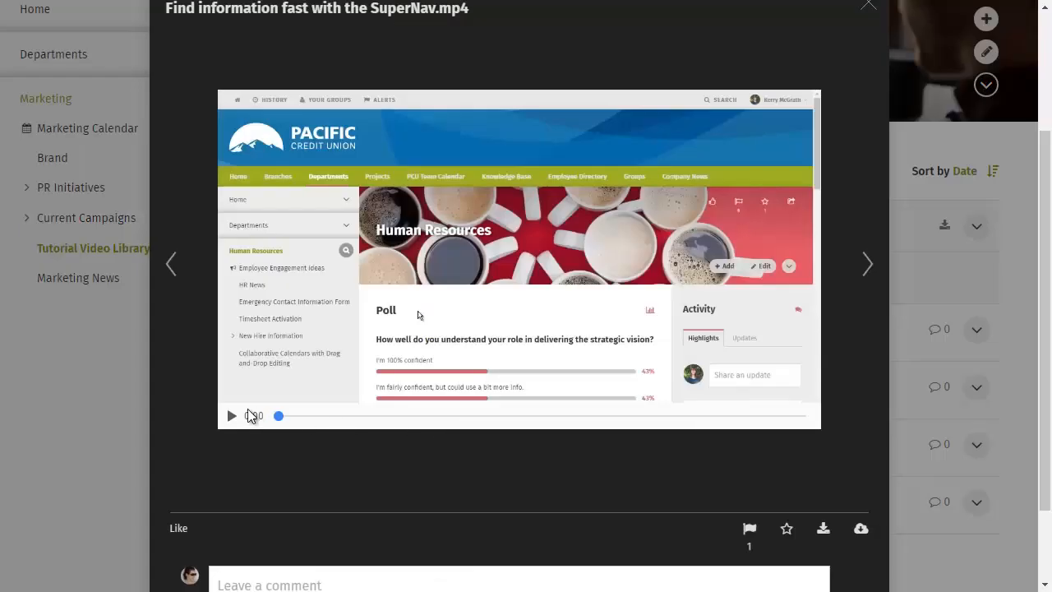
pyautogui.click(232, 414)
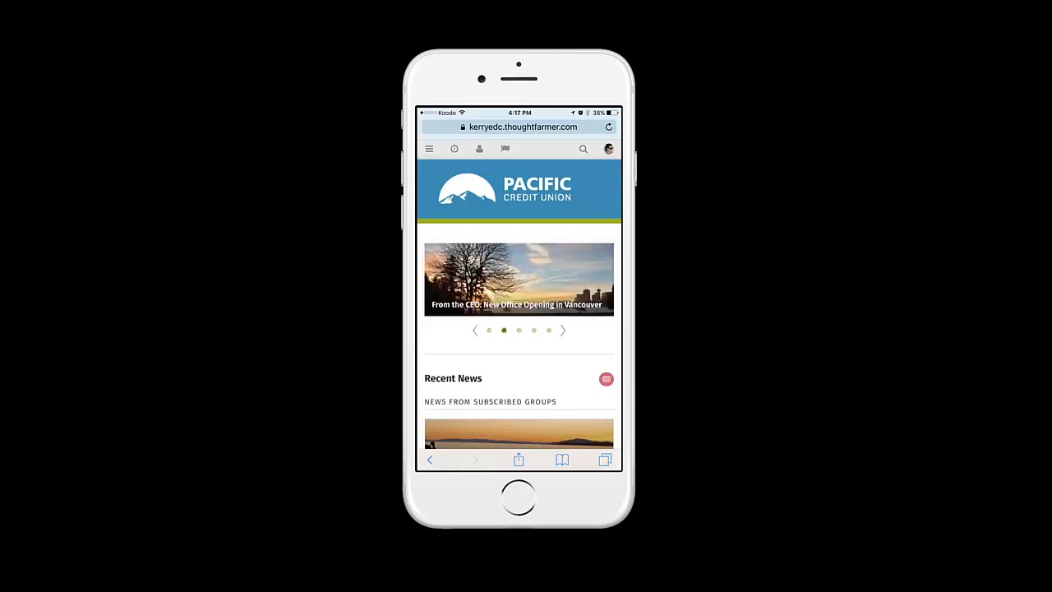
pyautogui.click(582, 148)
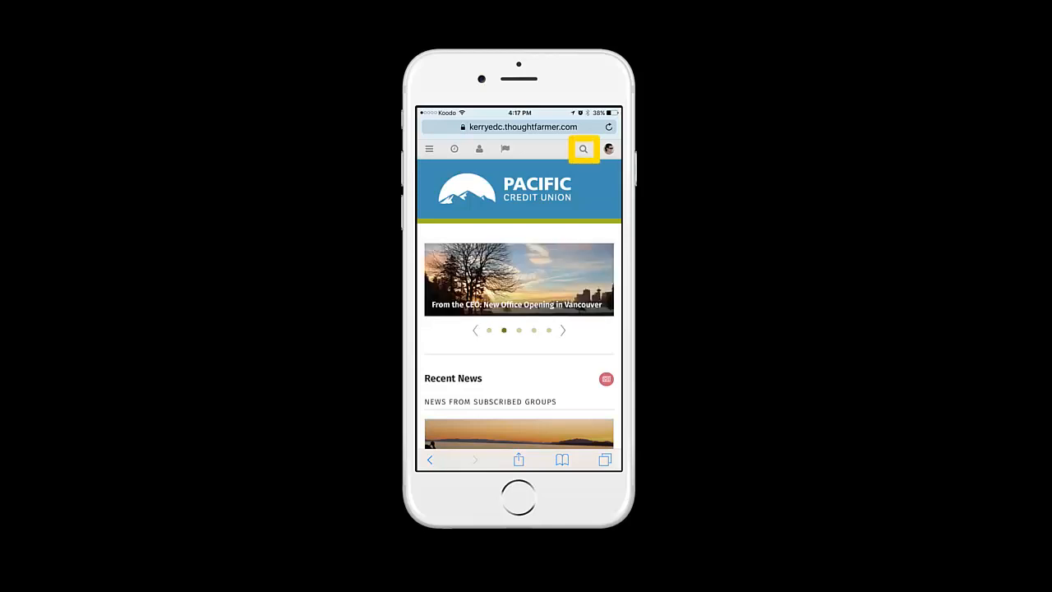
pyautogui.click(583, 148)
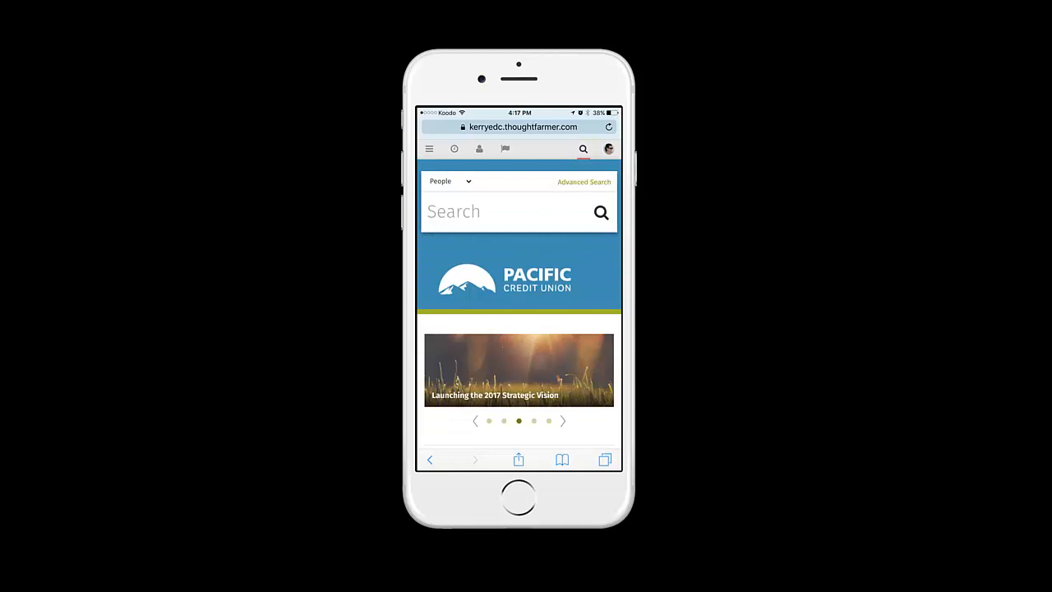
pyautogui.click(509, 210)
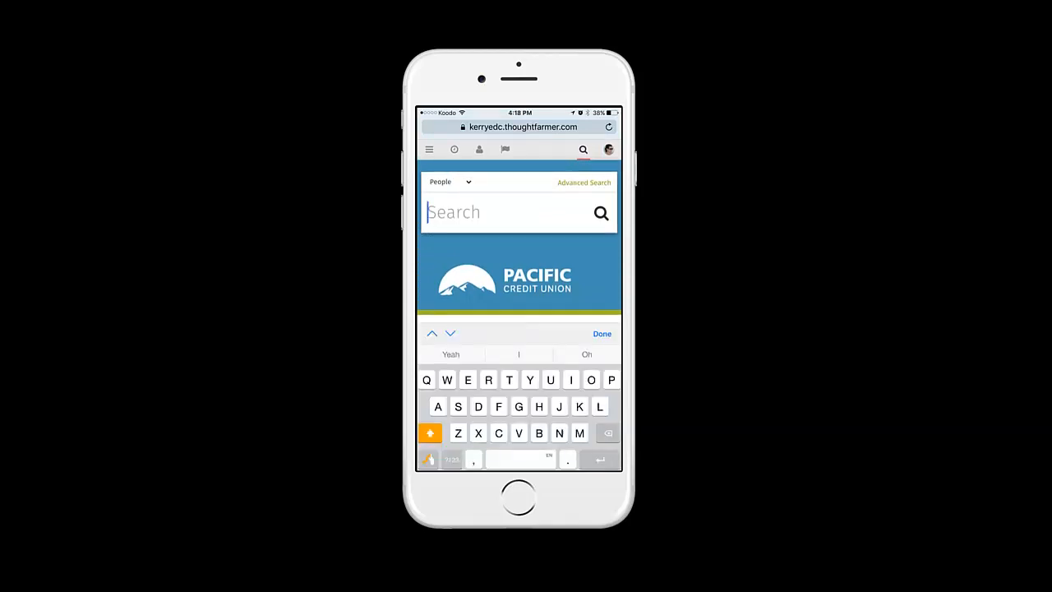
pyautogui.write('Elijah')
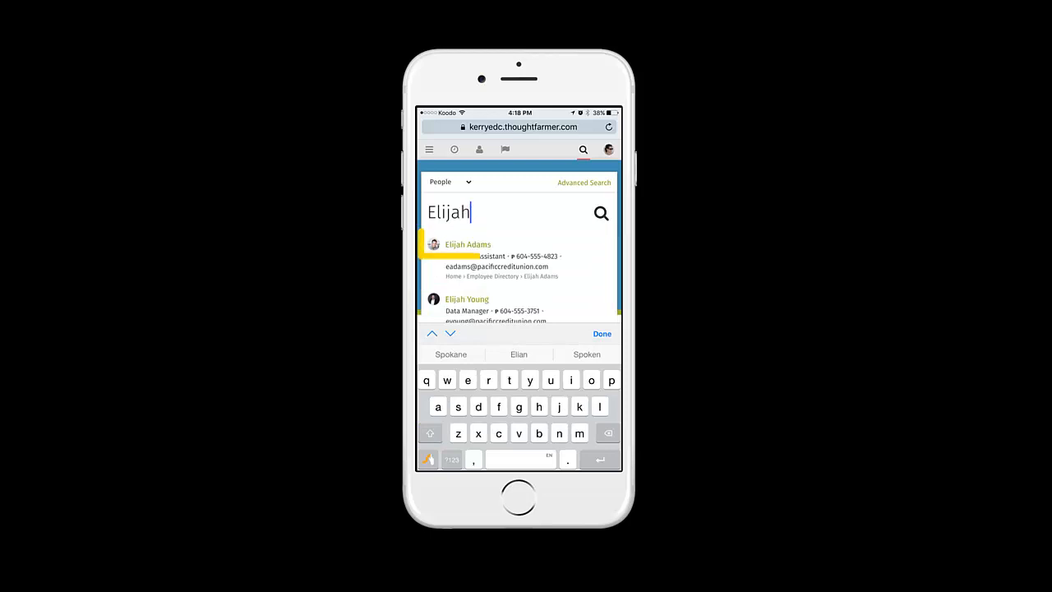
pyautogui.click(467, 243)
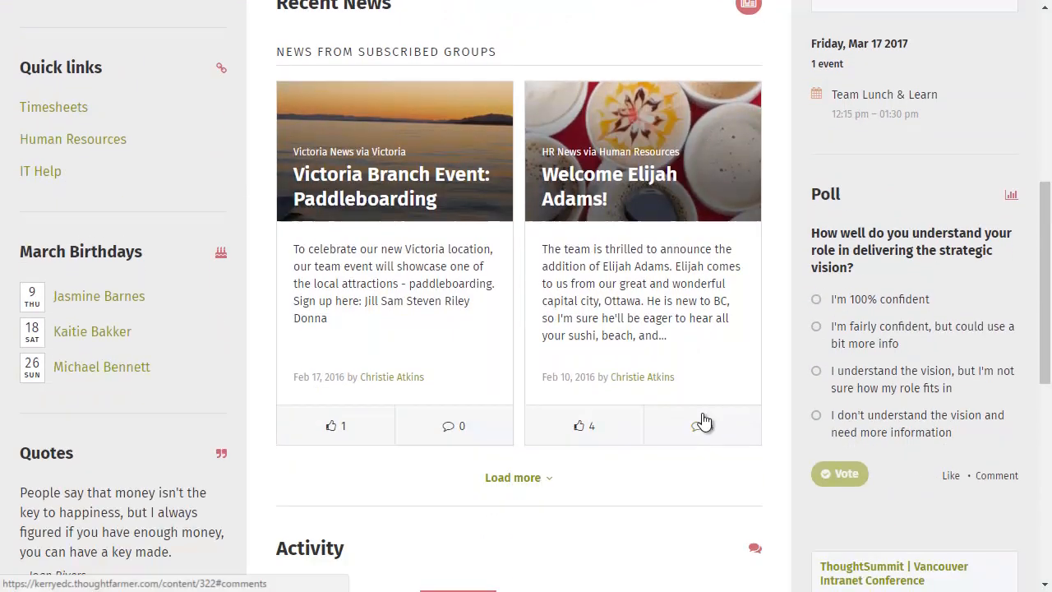
# - Expand Life at PCU in the navigation tree and open the PCU Culture Blog
pyautogui.click(815, 299)
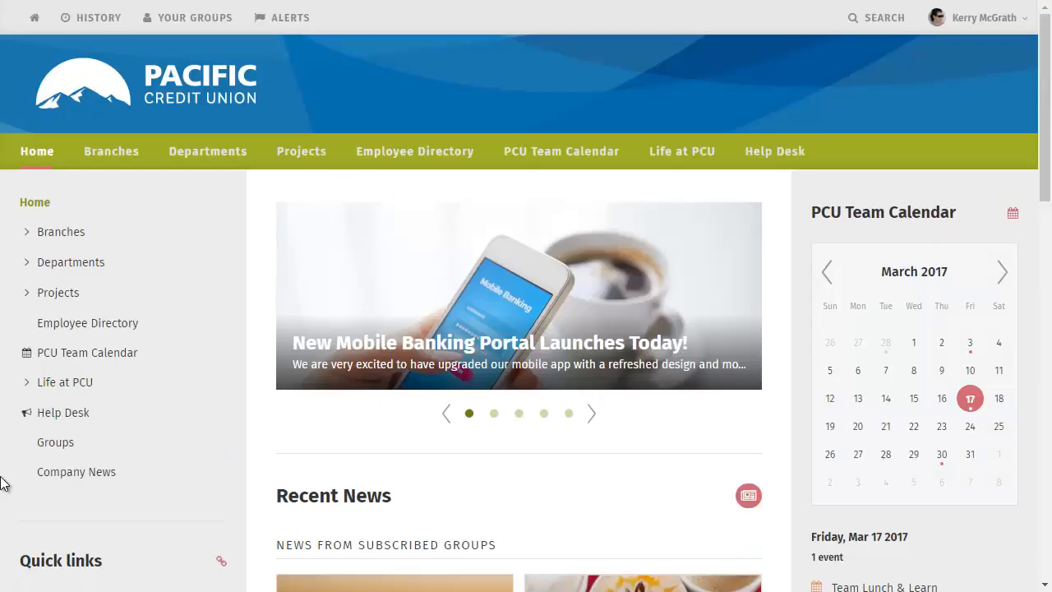
pyautogui.click(64, 381)
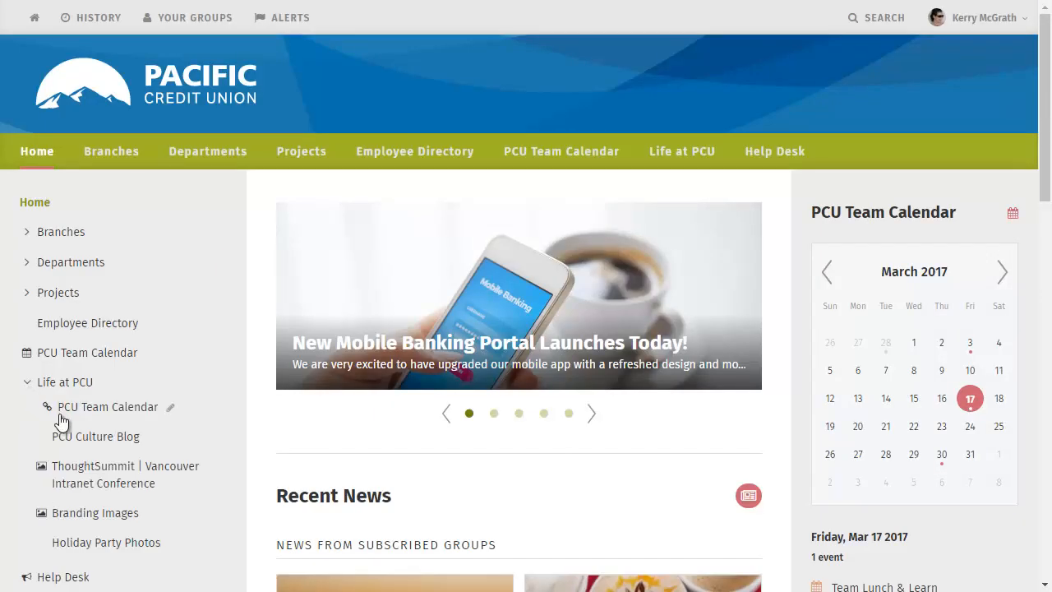
pyautogui.click(95, 435)
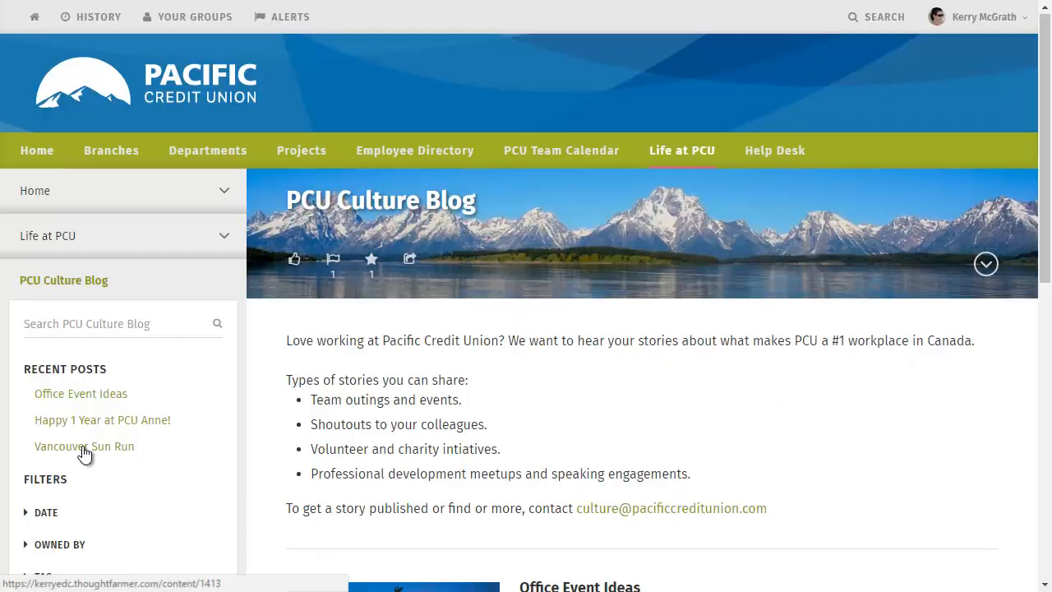